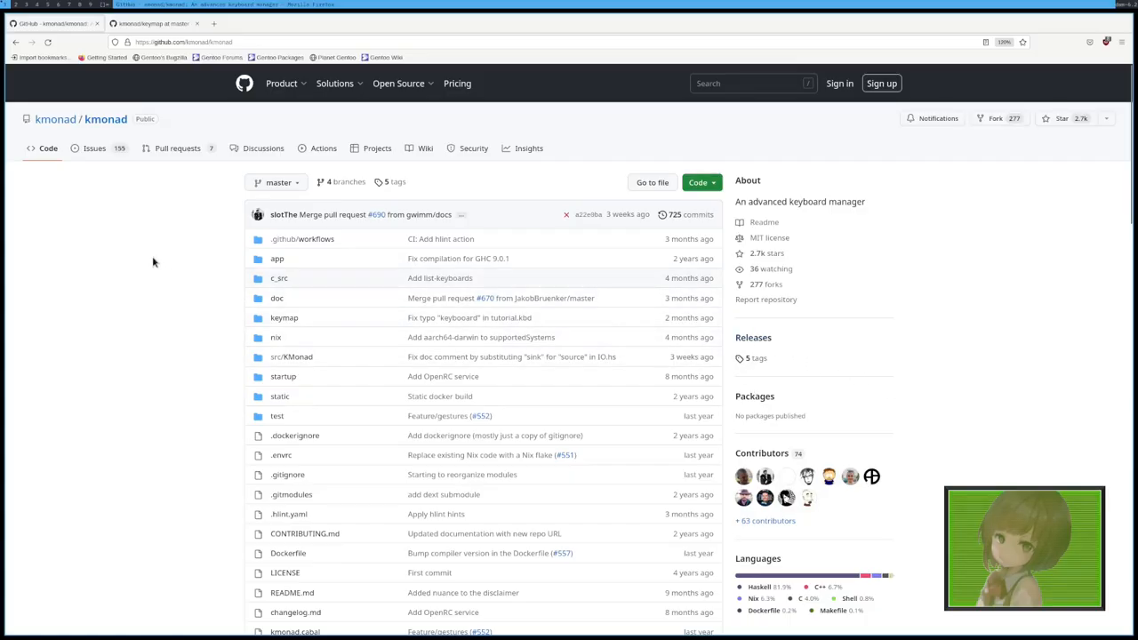
pyautogui.moveTo(135, 260)
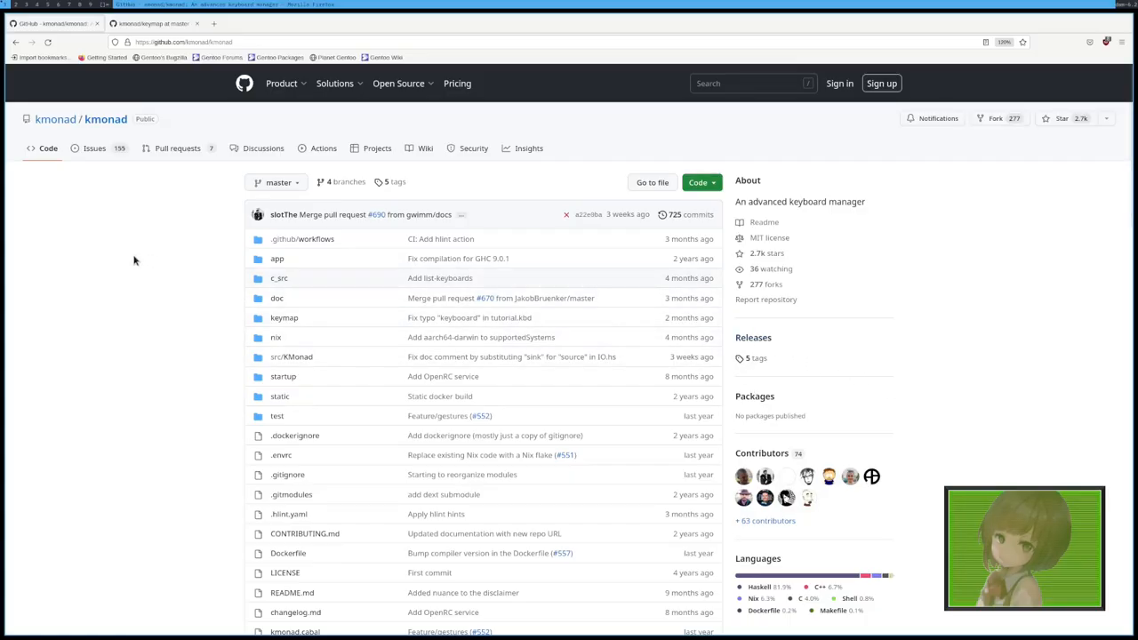
pyautogui.moveTo(174, 316)
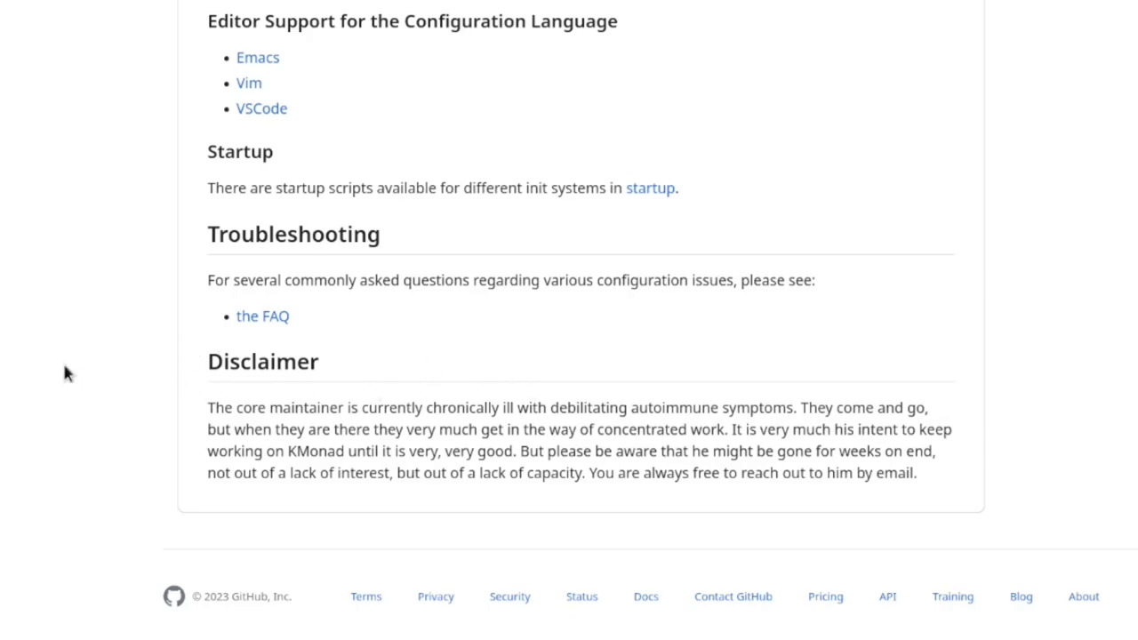
# Step: Open the KMonad installation guide from the README and look through it
pyautogui.moveTo(206, 407); pyautogui.dragTo(916, 473)
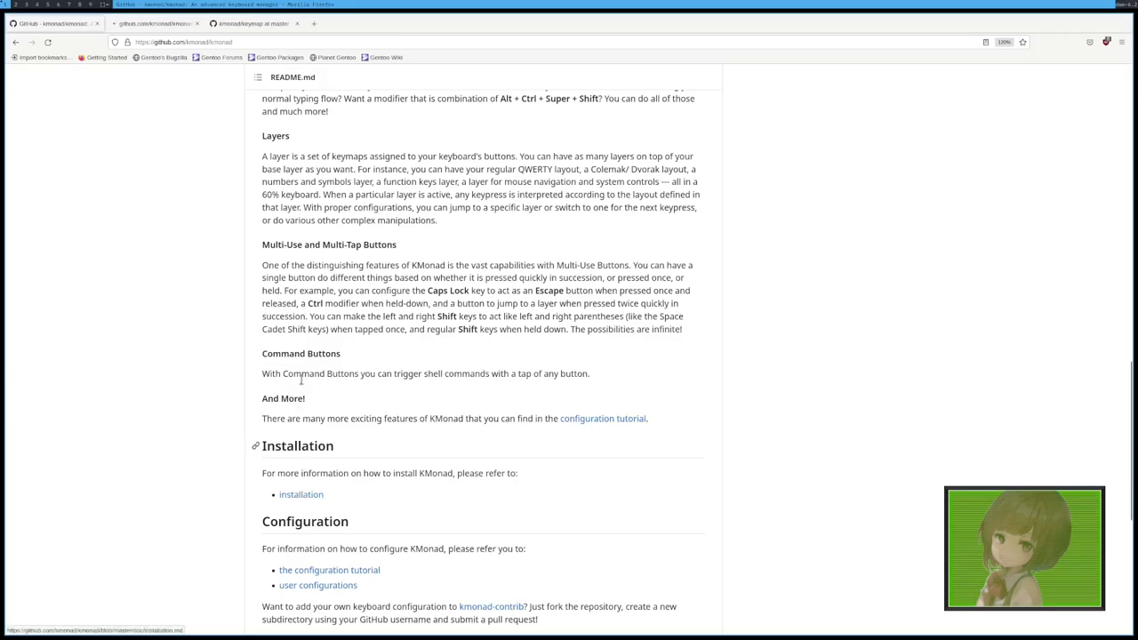
pyautogui.click(300, 494)
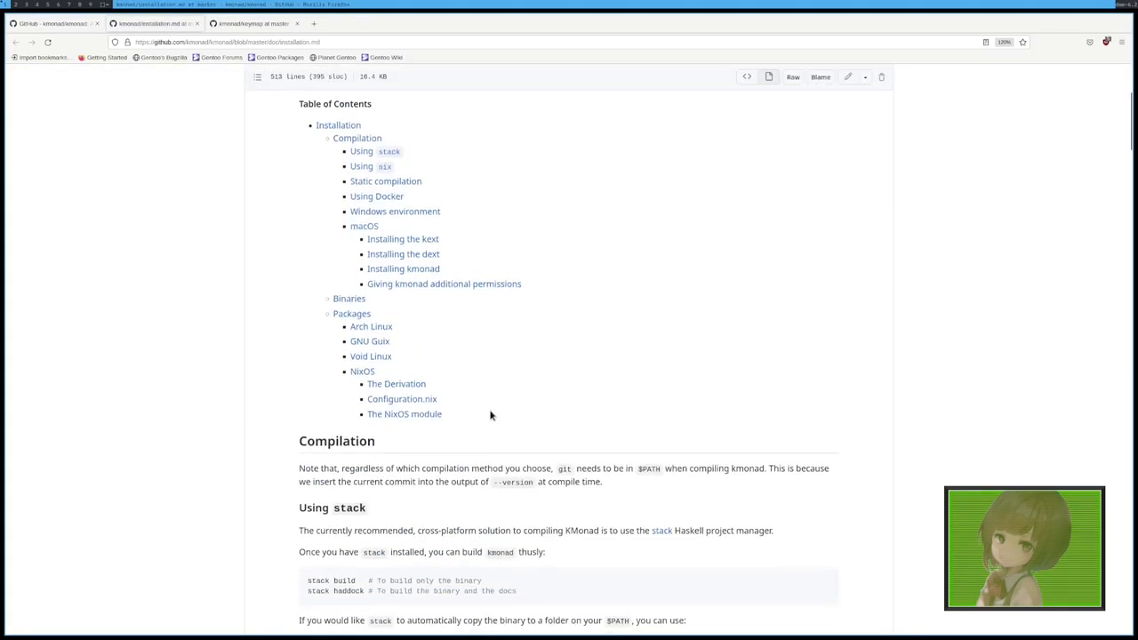
pyautogui.moveTo(353, 368)
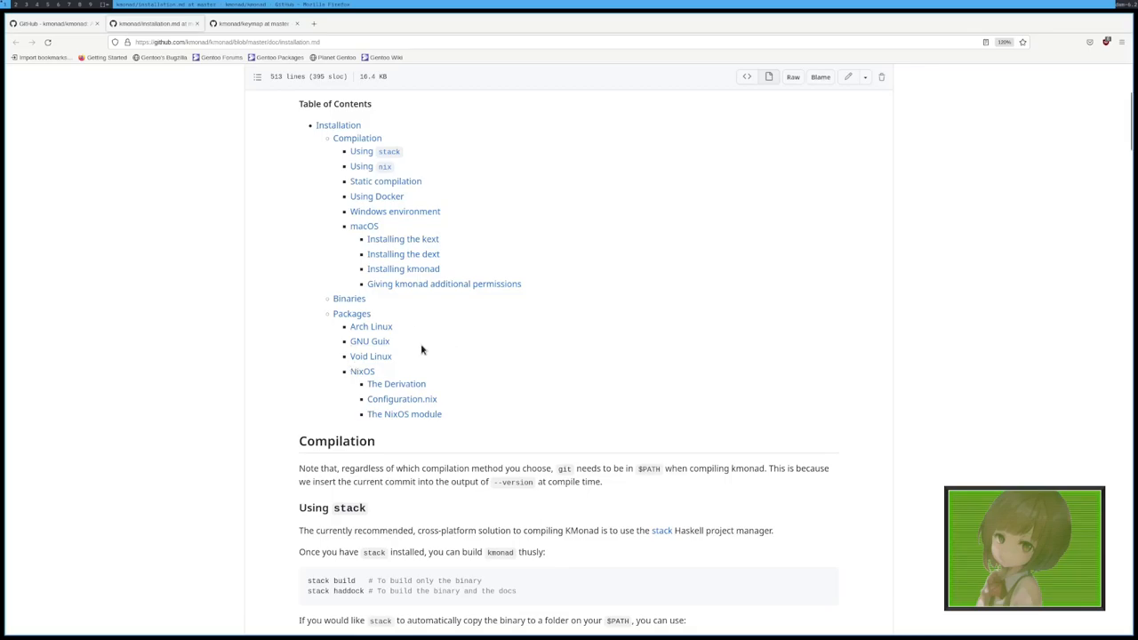
pyautogui.moveTo(427, 341)
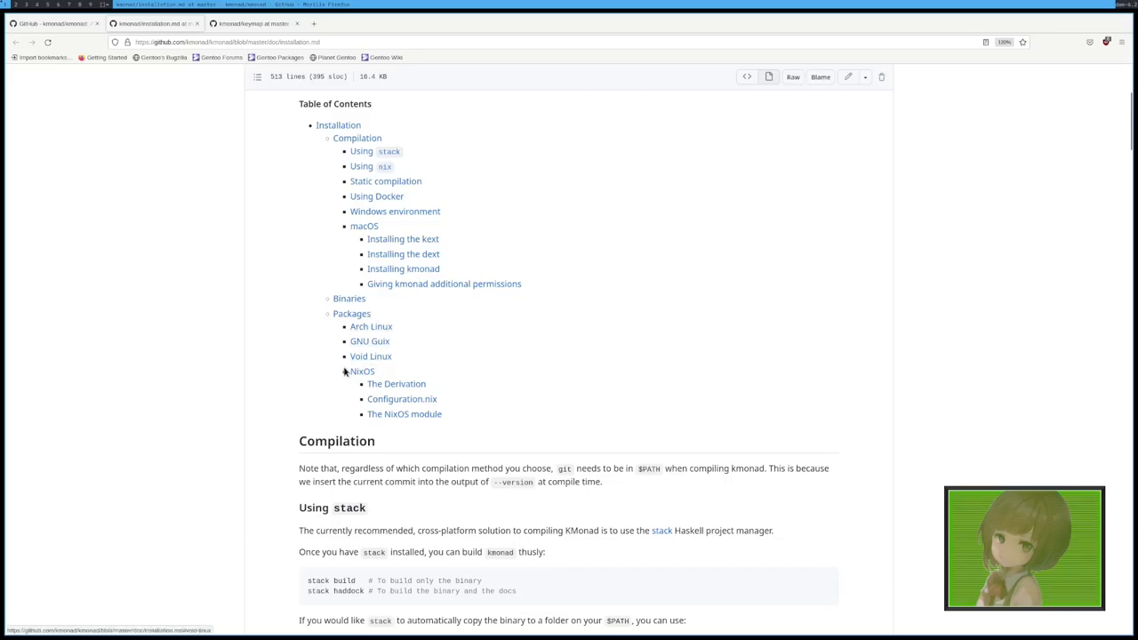
pyautogui.moveTo(384, 238)
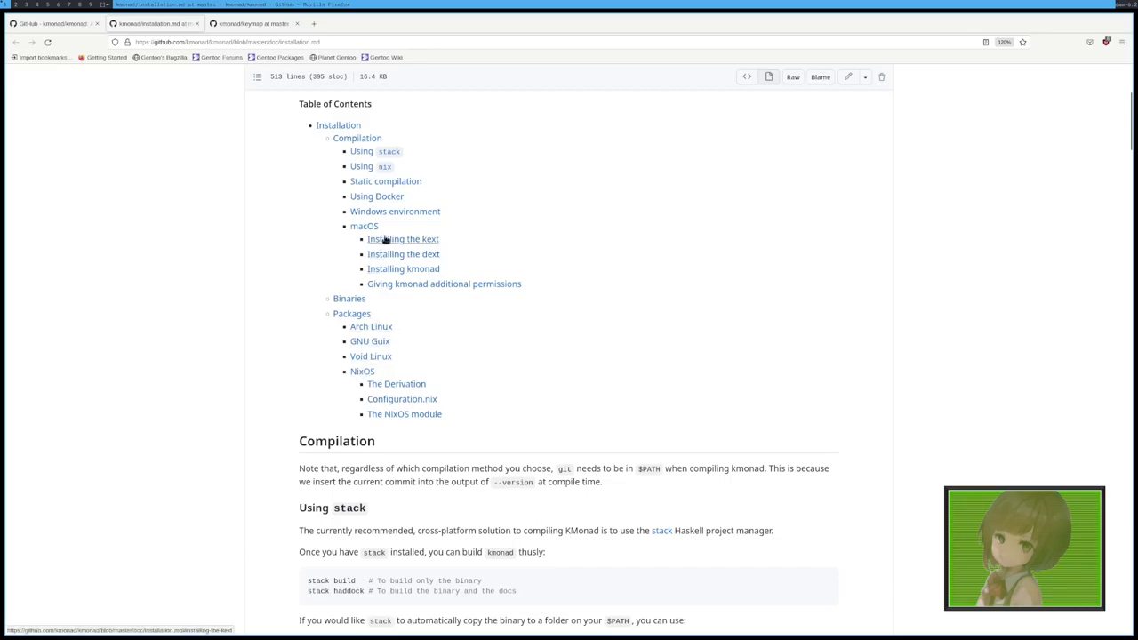
pyautogui.moveTo(222, 174)
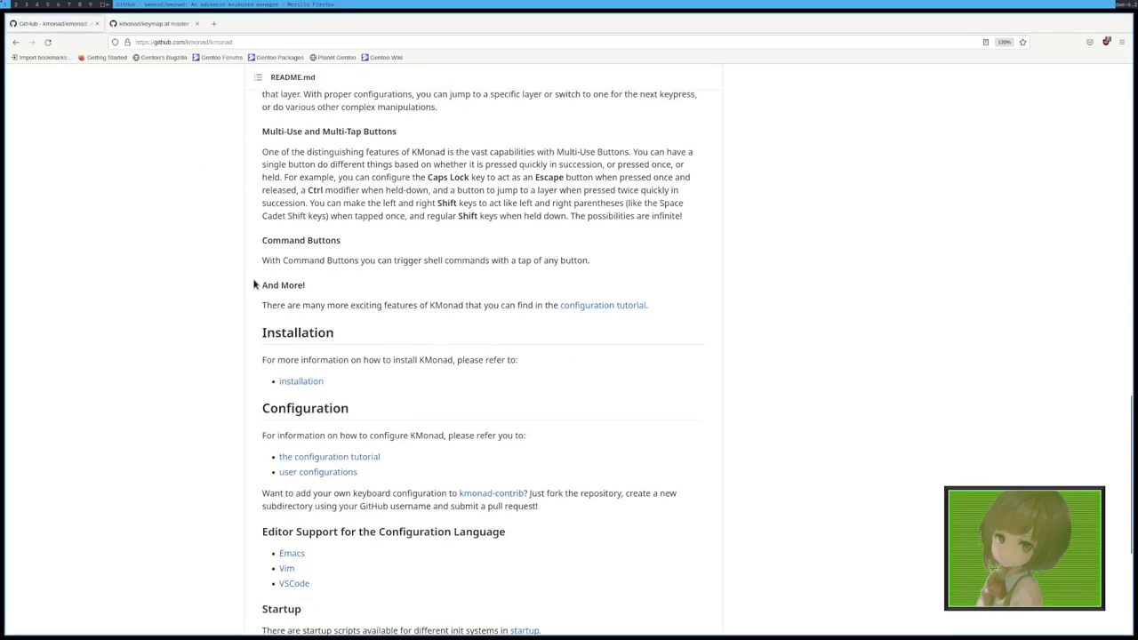
pyautogui.scroll(-3)
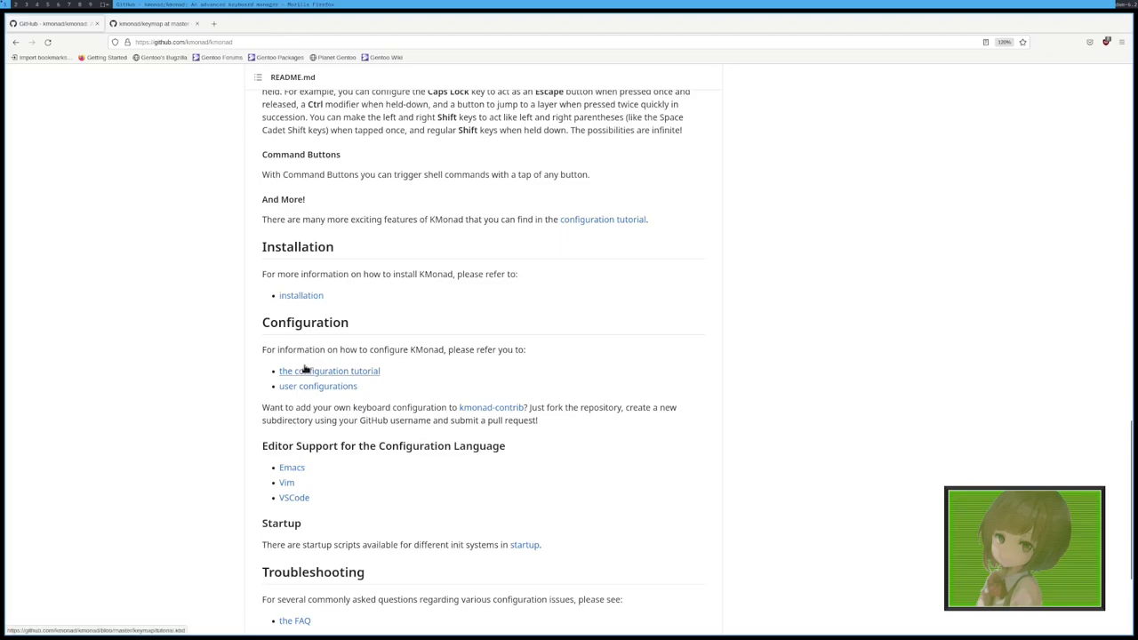
# Step: Open the KMonad configuration tutorial link and skim the tutorial file
pyautogui.click(329, 372)
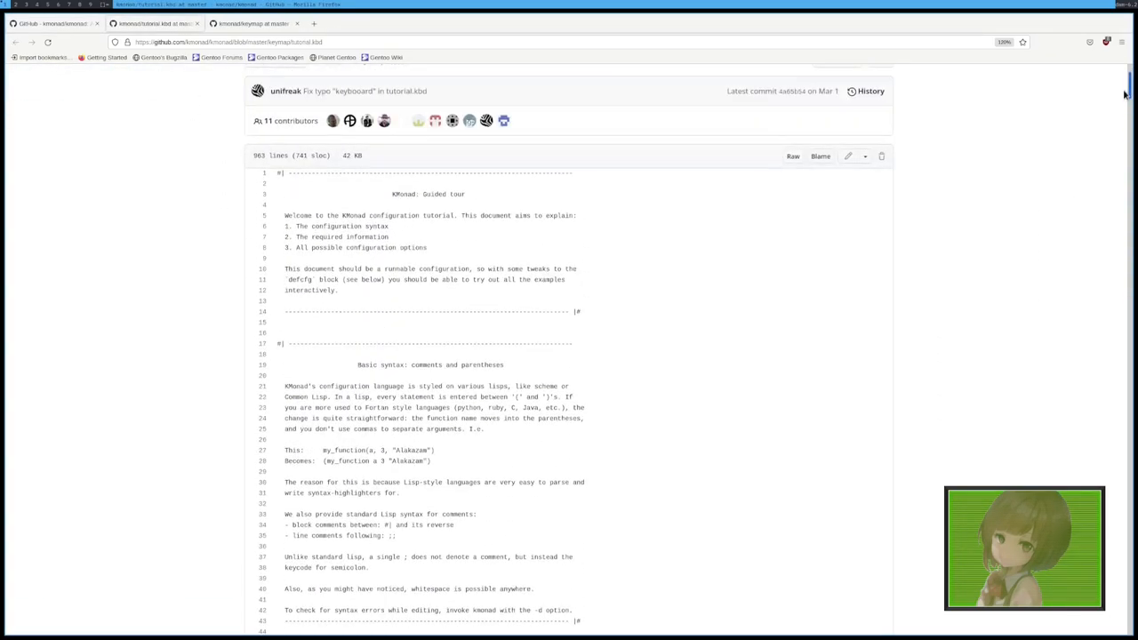
pyautogui.scroll(-3)
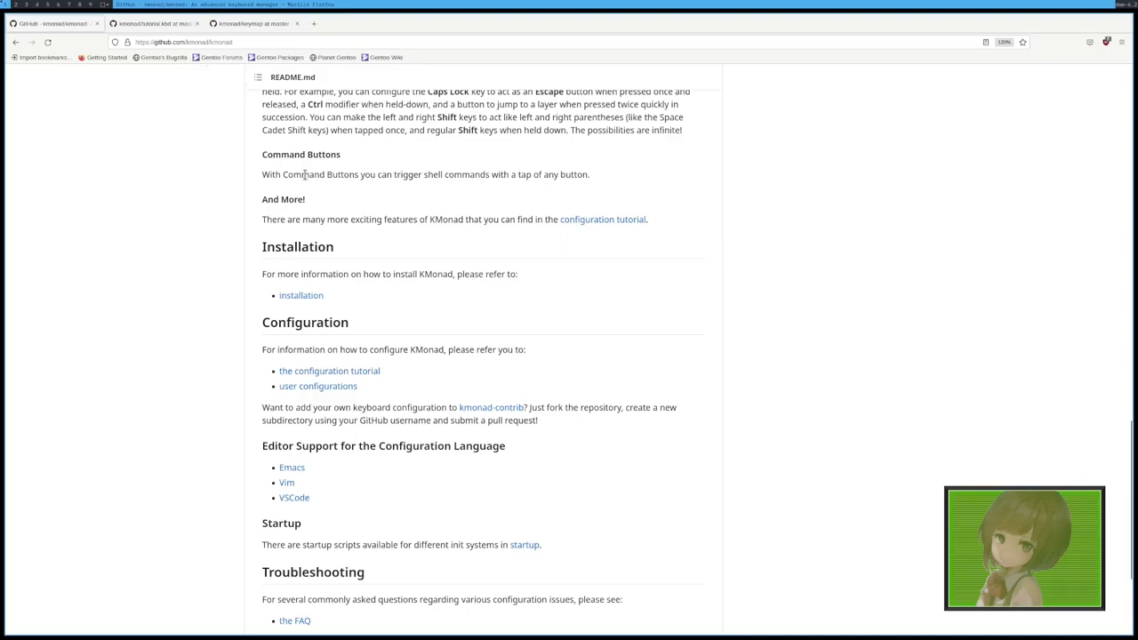
pyautogui.moveTo(317, 386)
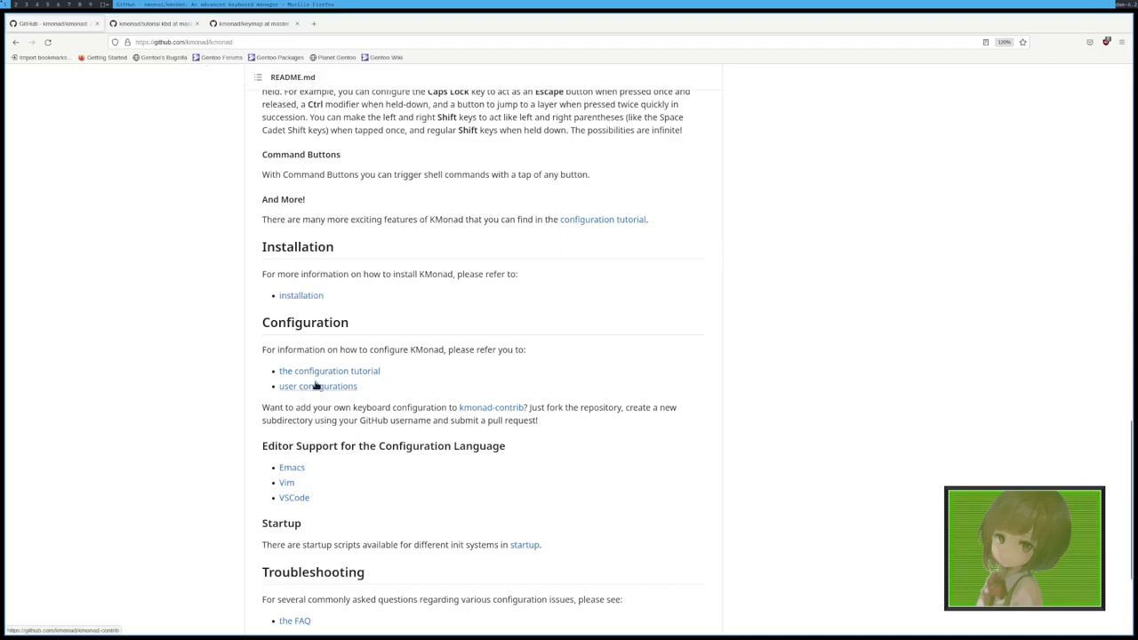
pyautogui.scroll(3)
pyautogui.write('nvim ')
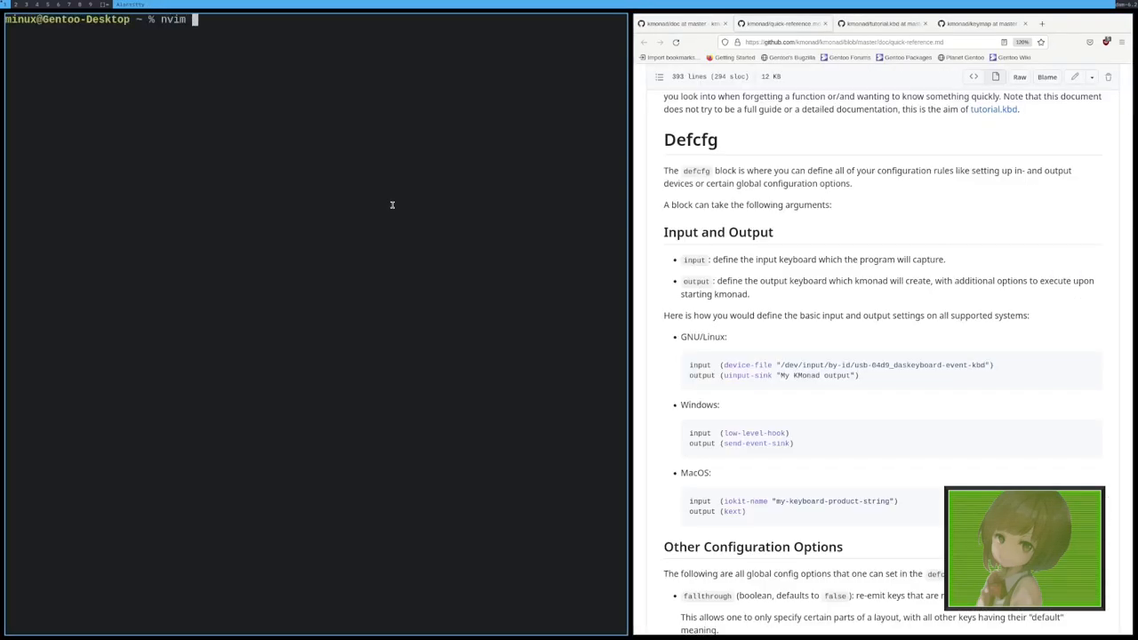
# Step: Start Neovim on a new file model-m.kbd from the terminal
pyautogui.write('mo')
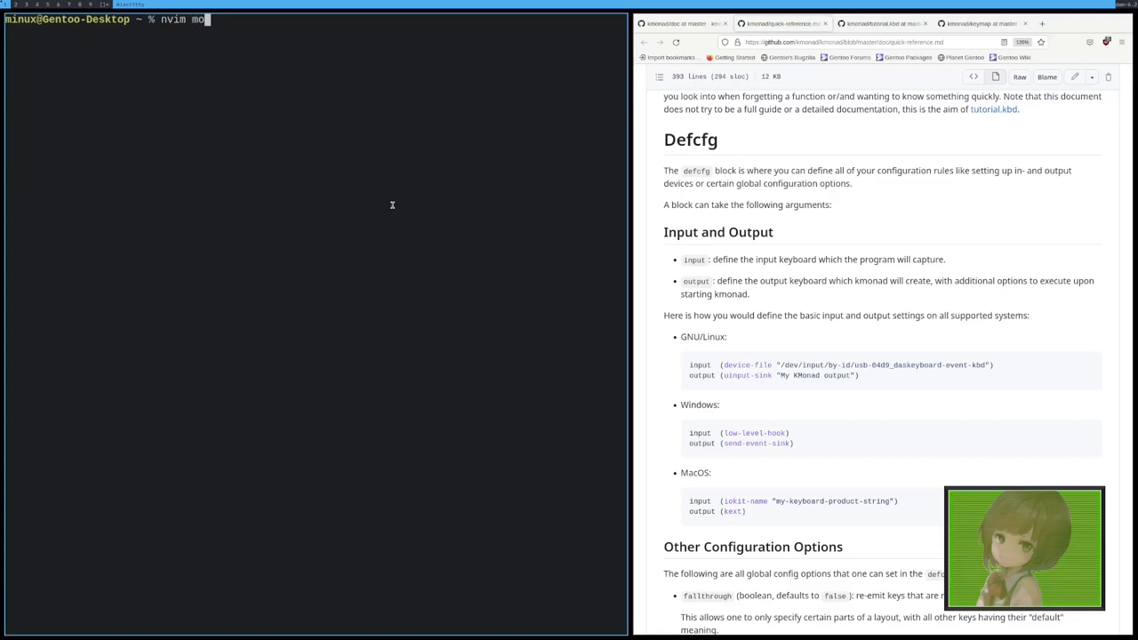
pyautogui.write('del-mu')
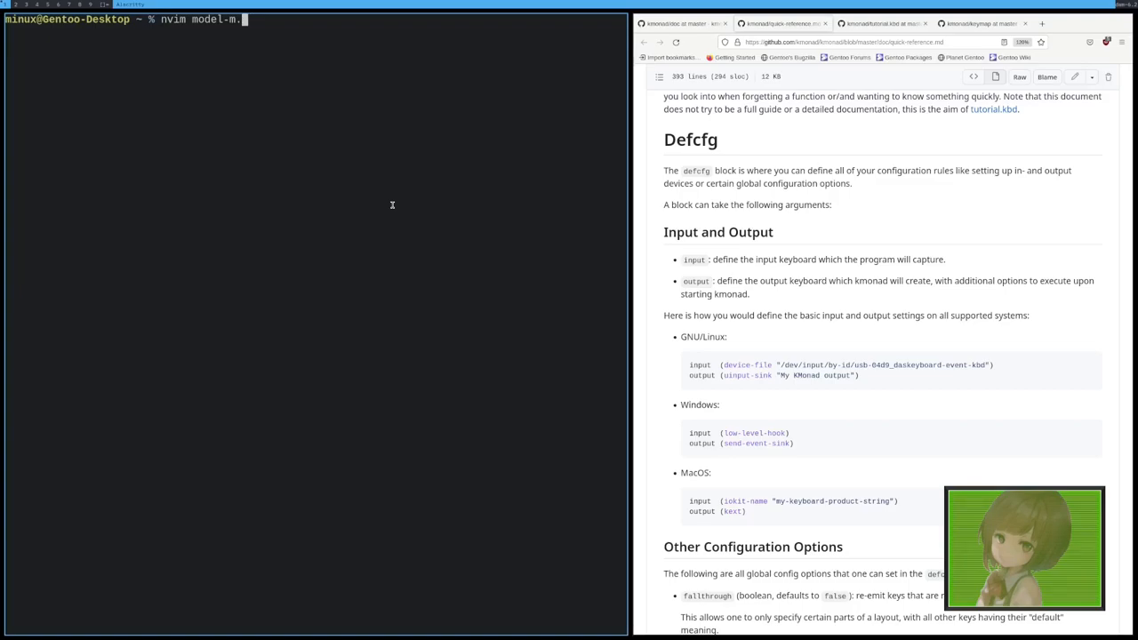
pyautogui.write('kbd')
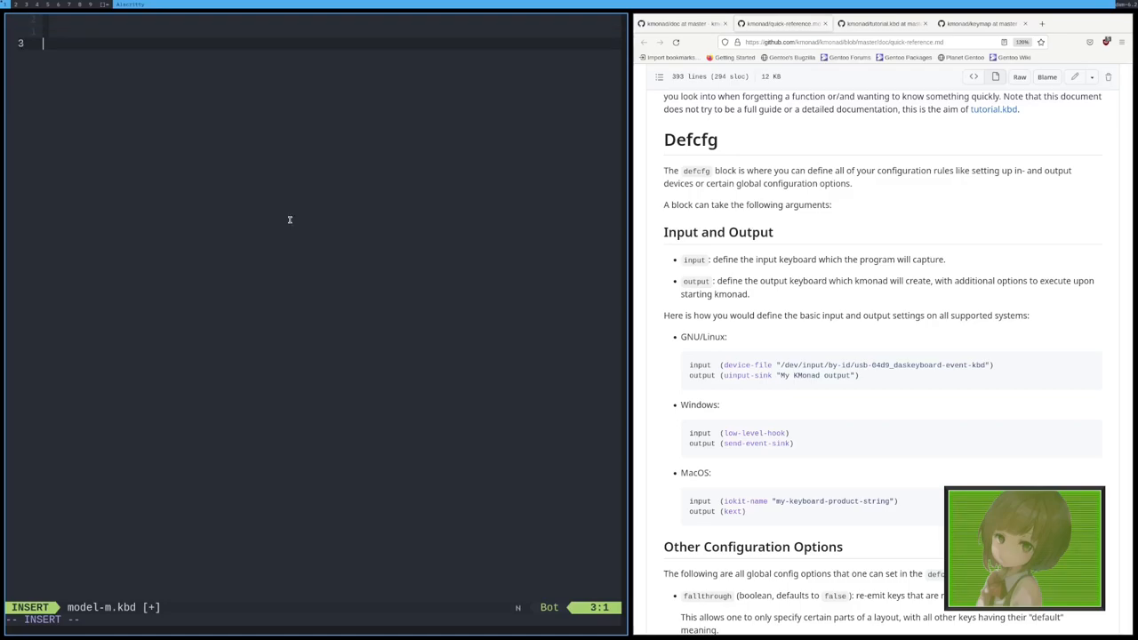
# Step: Begin a (defcfg block with an input (device-file "") entry
pyautogui.write('(defcfg')
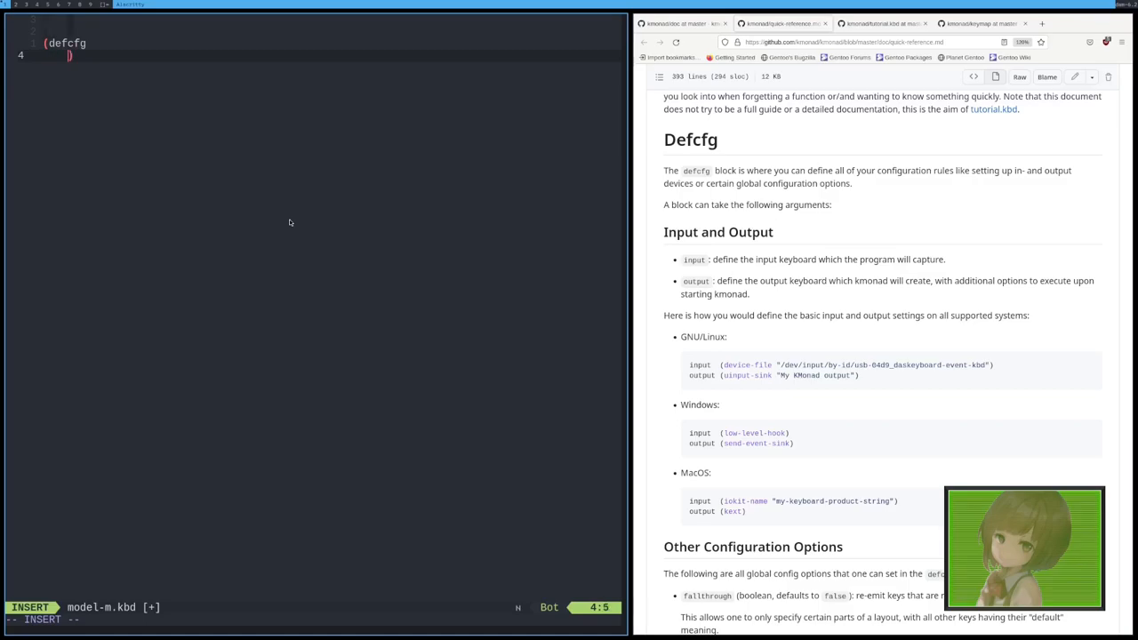
pyautogui.write('input')
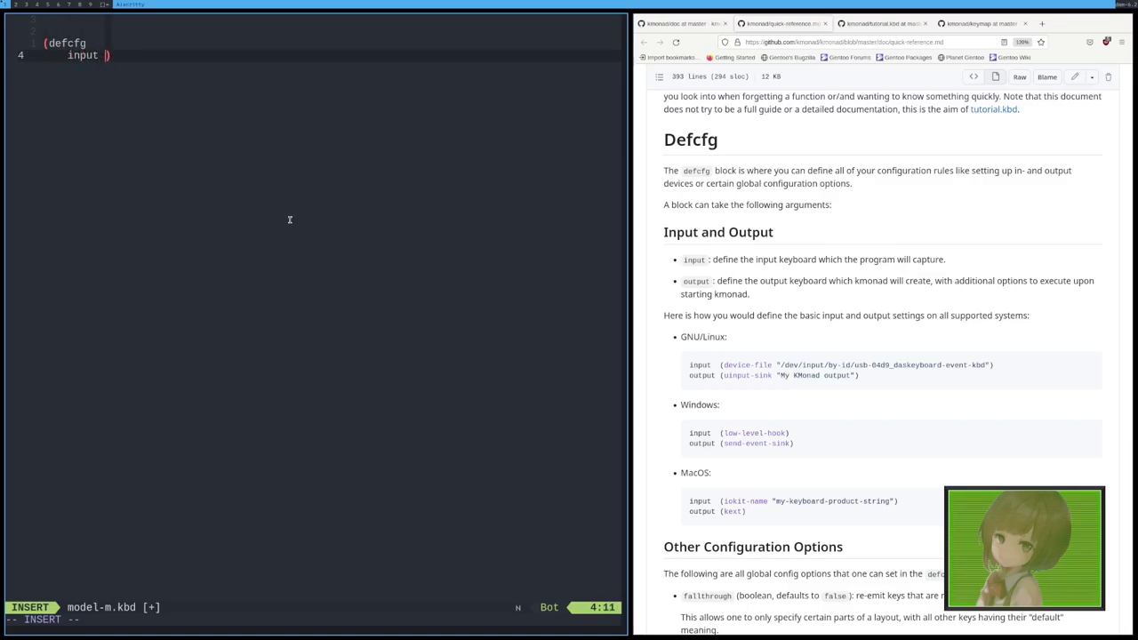
pyautogui.write('(device-file "')
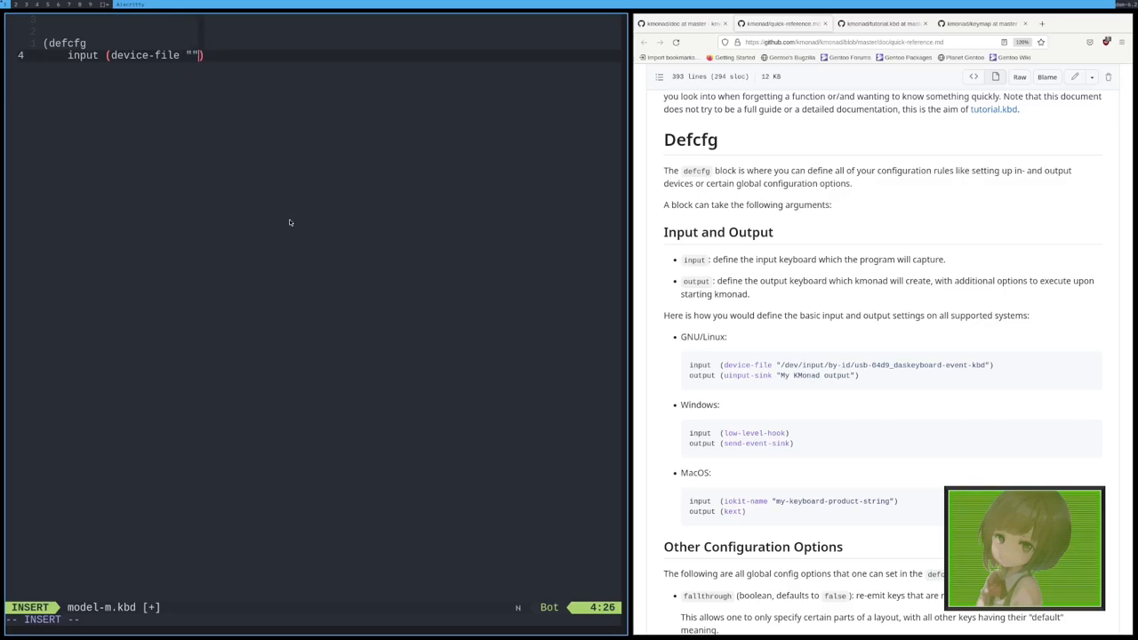
# Step: Add output (uinput-sink "My kmonad config") and close the defcfg block
pyautogui.write('output (')
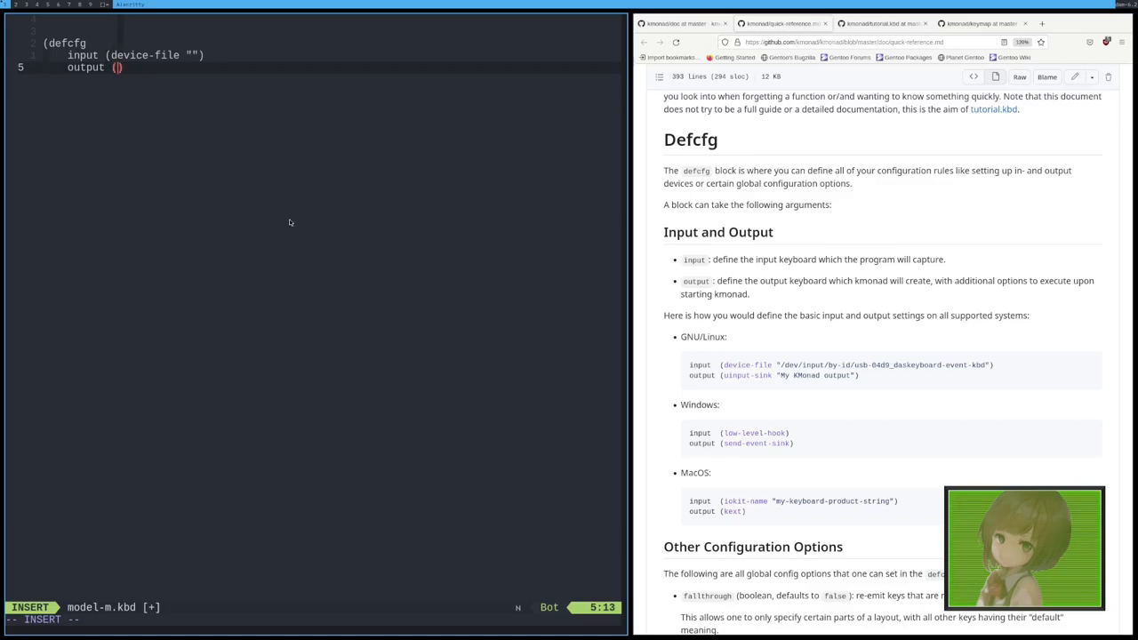
pyautogui.write('uinput-')
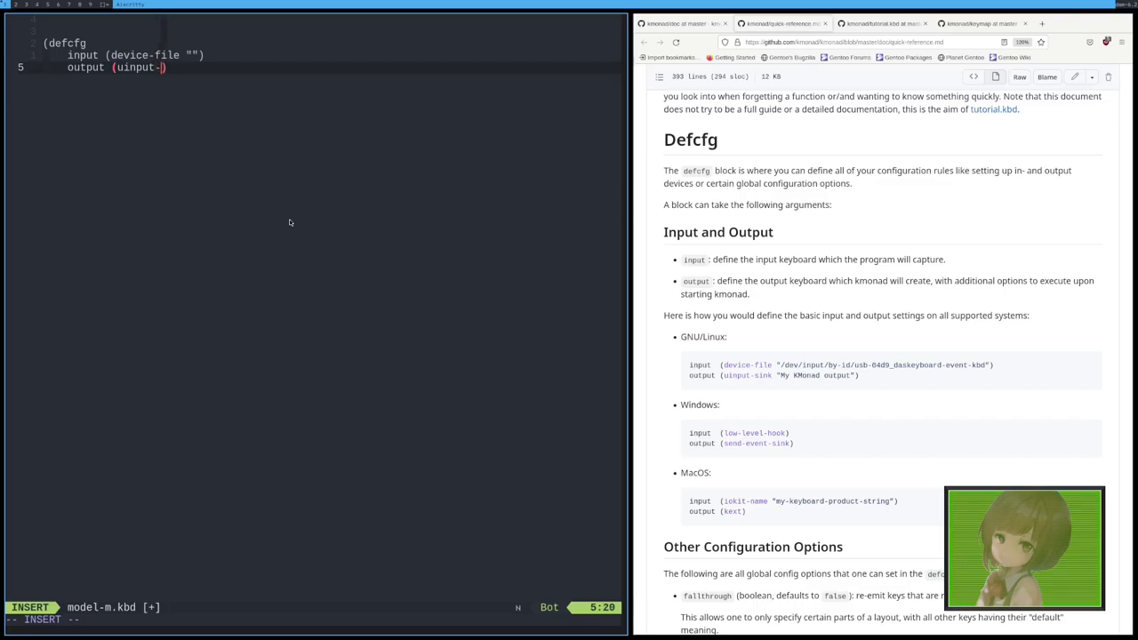
pyautogui.write('sink')
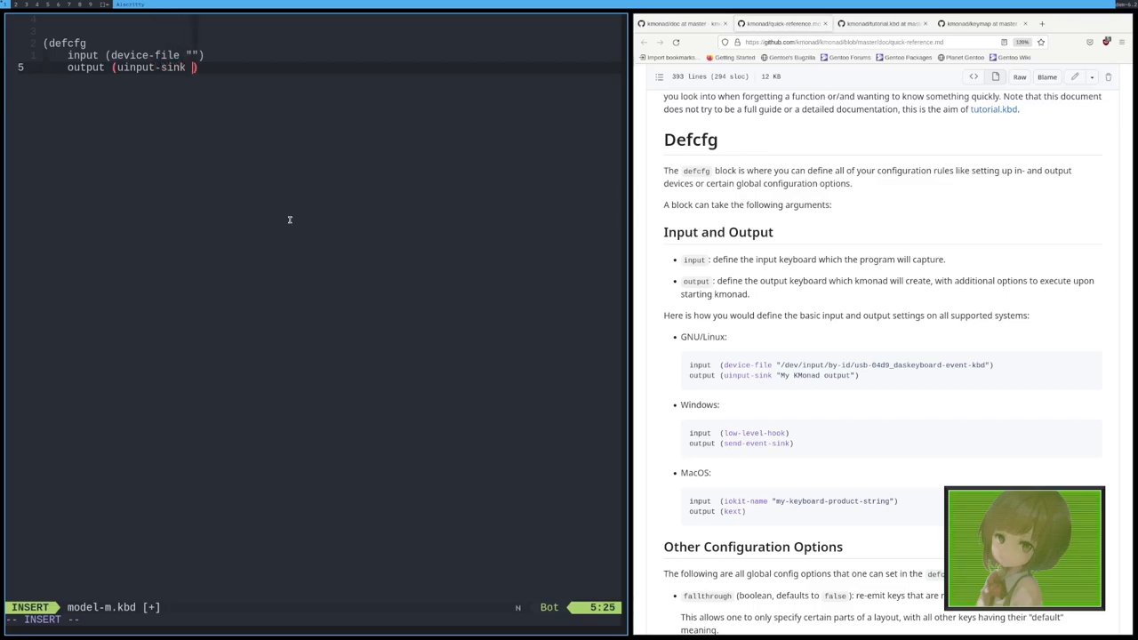
pyautogui.write('""')
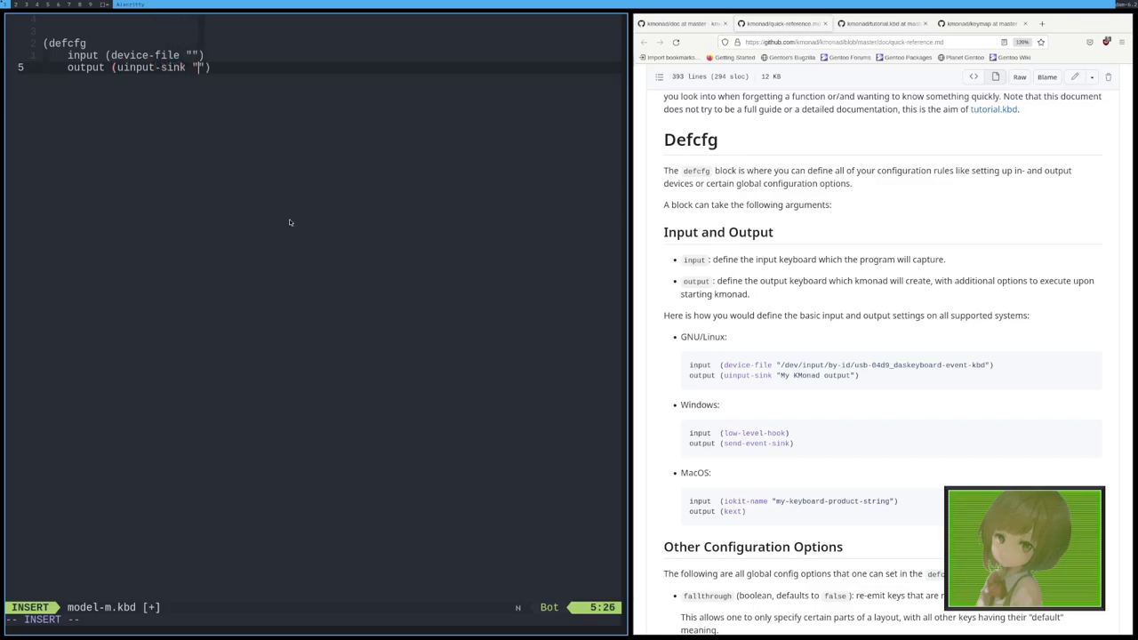
pyautogui.write('My kmonad config')
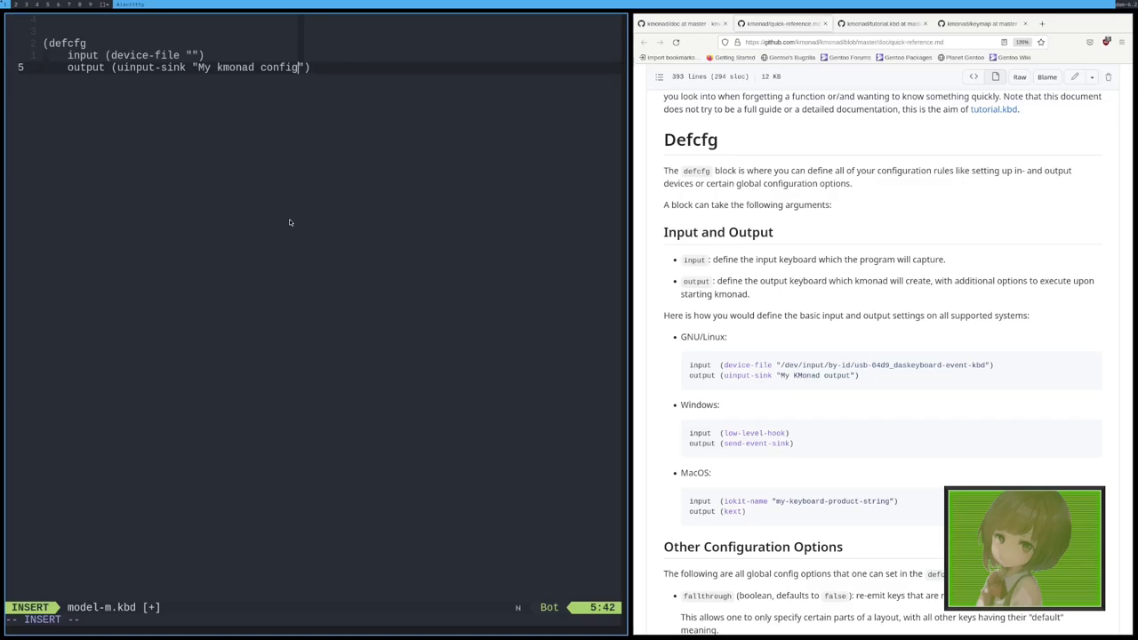
pyautogui.write(')')
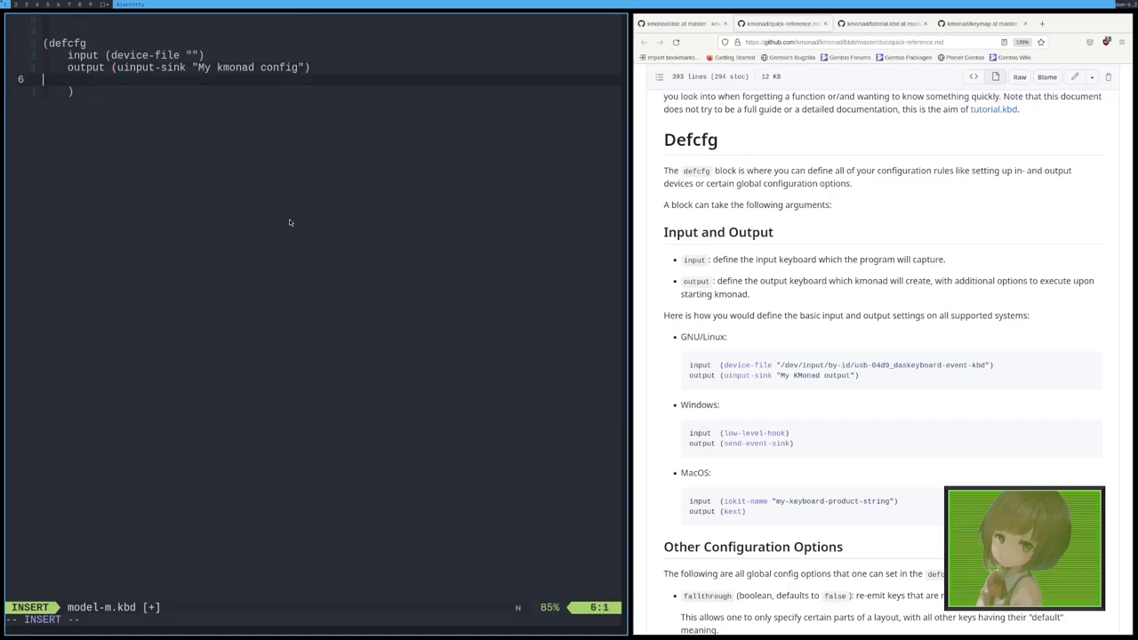
# Step: Save model-m.kbd and set its filetype to lisp for syntax highlighting
pyautogui.press('Escape')
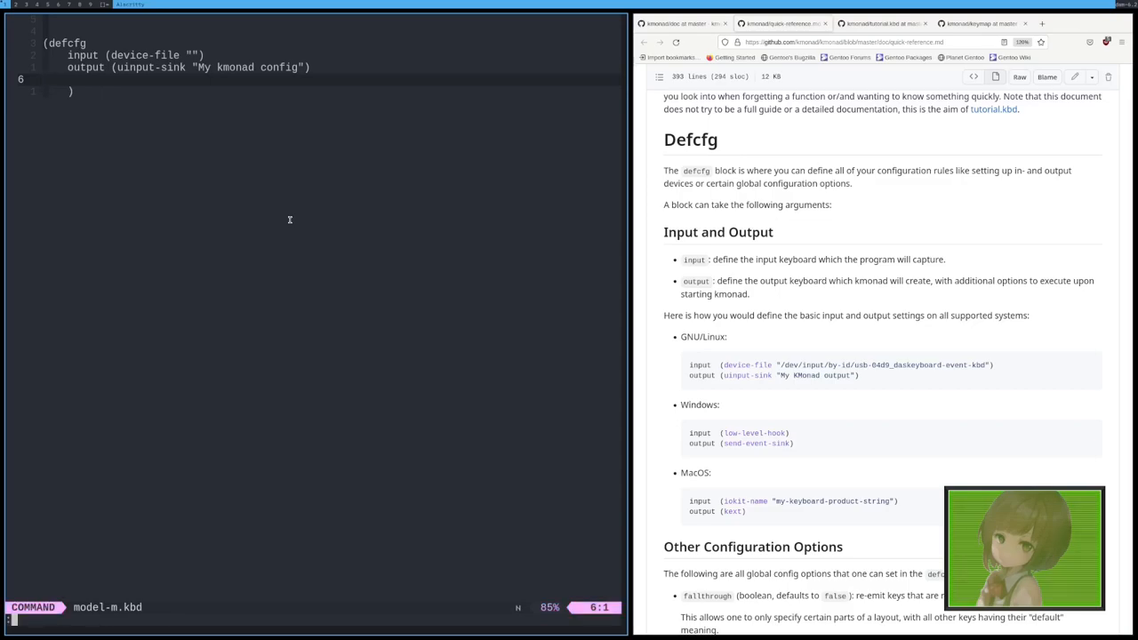
pyautogui.write(':set filetype=lisp')
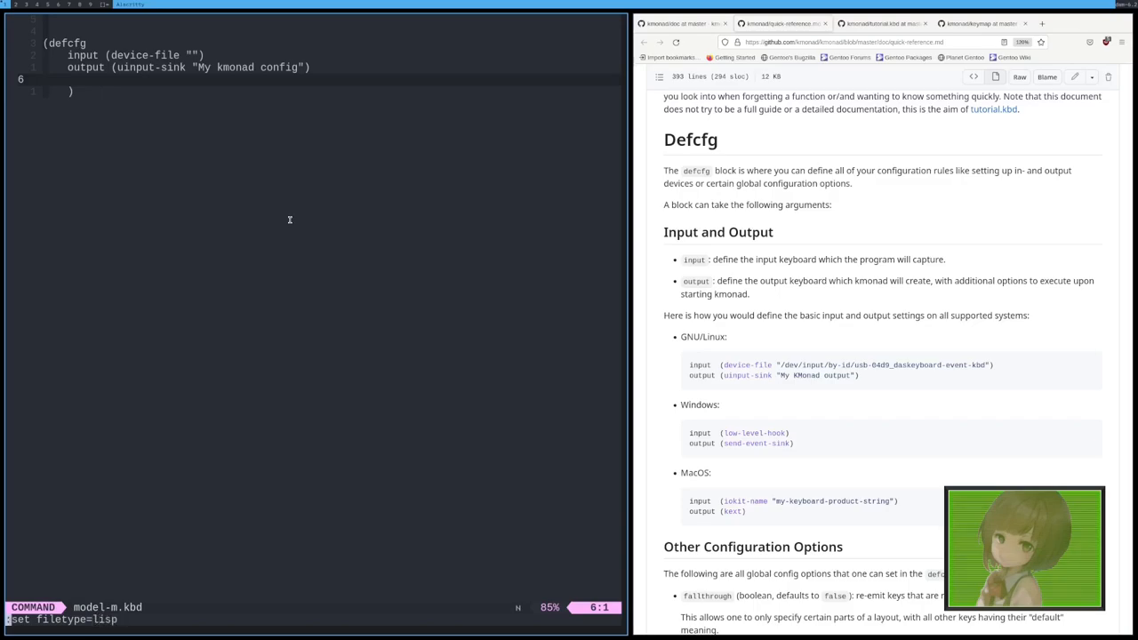
pyautogui.press('Escape')
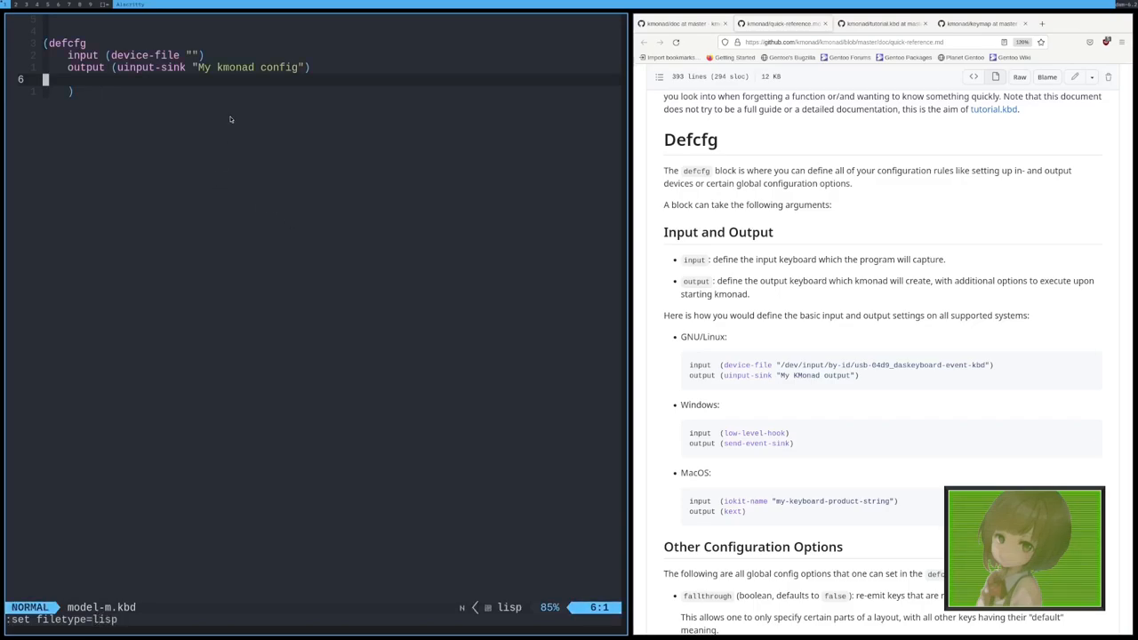
pyautogui.moveTo(329, 185)
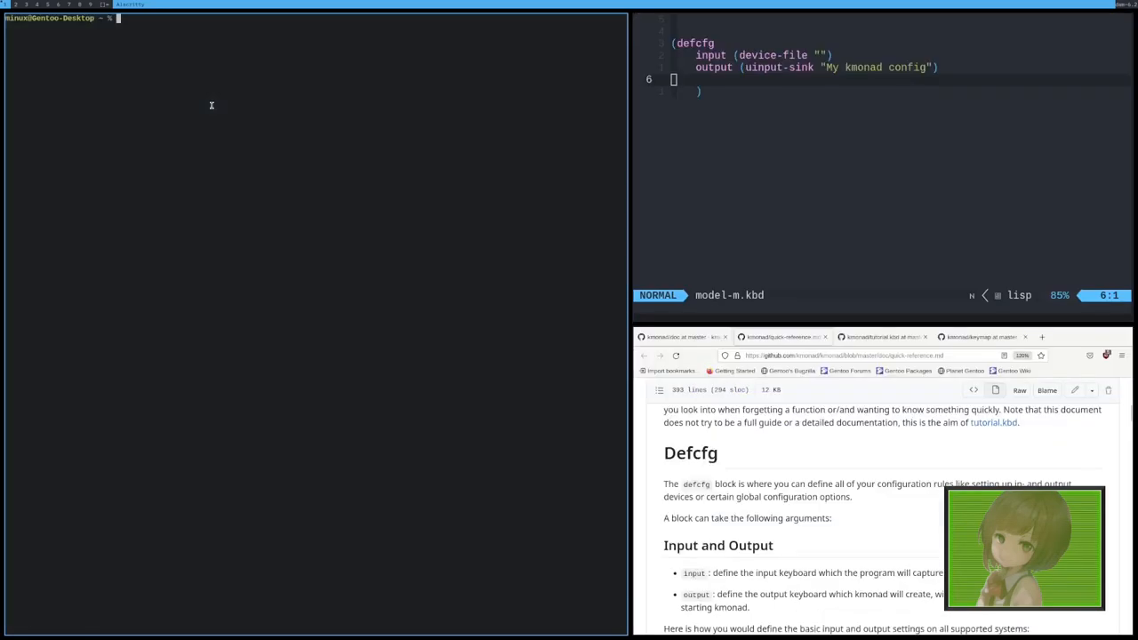
# Step: List /dev/input and /dev/input/by-id to find the keyboard's event device
pyautogui.write('cd')
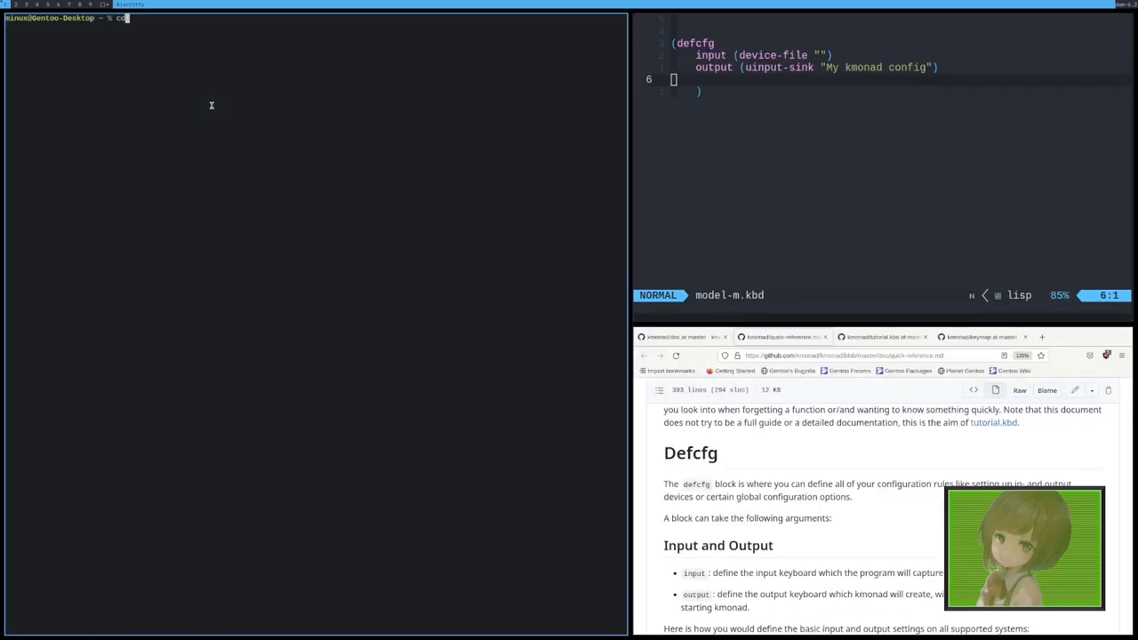
pyautogui.write('/dev/input')
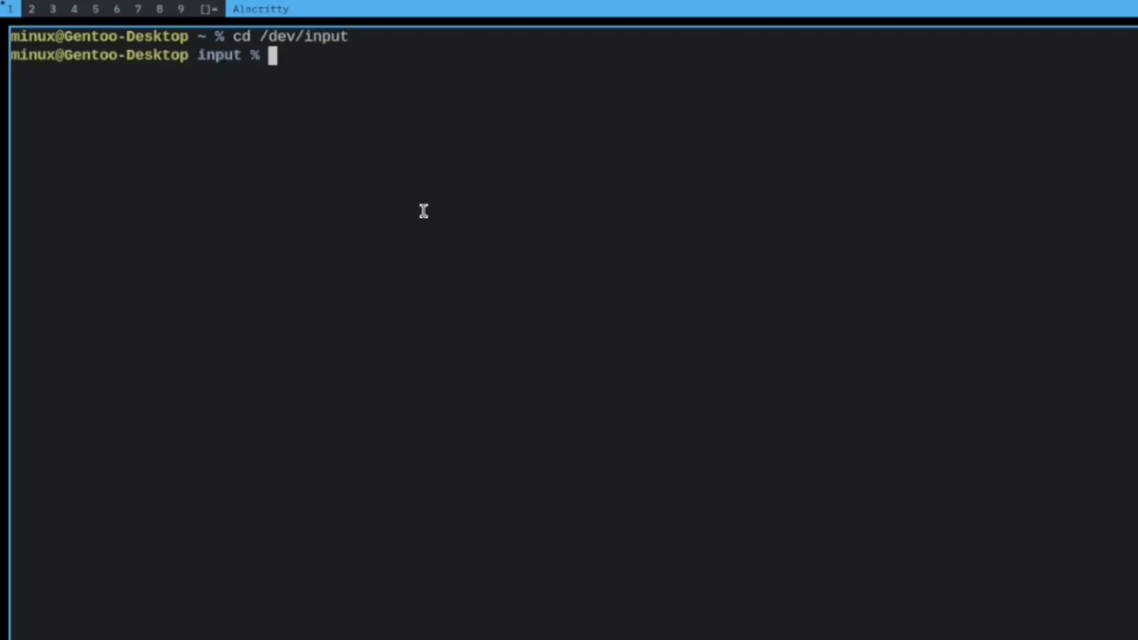
pyautogui.write('ls')
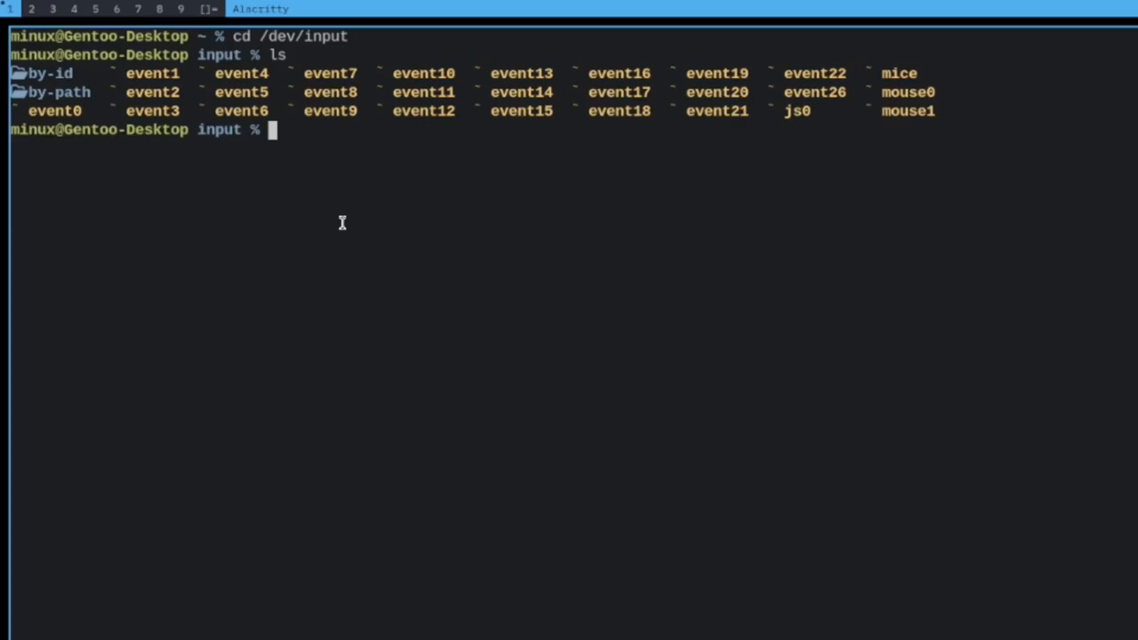
pyautogui.write('cd by-id')
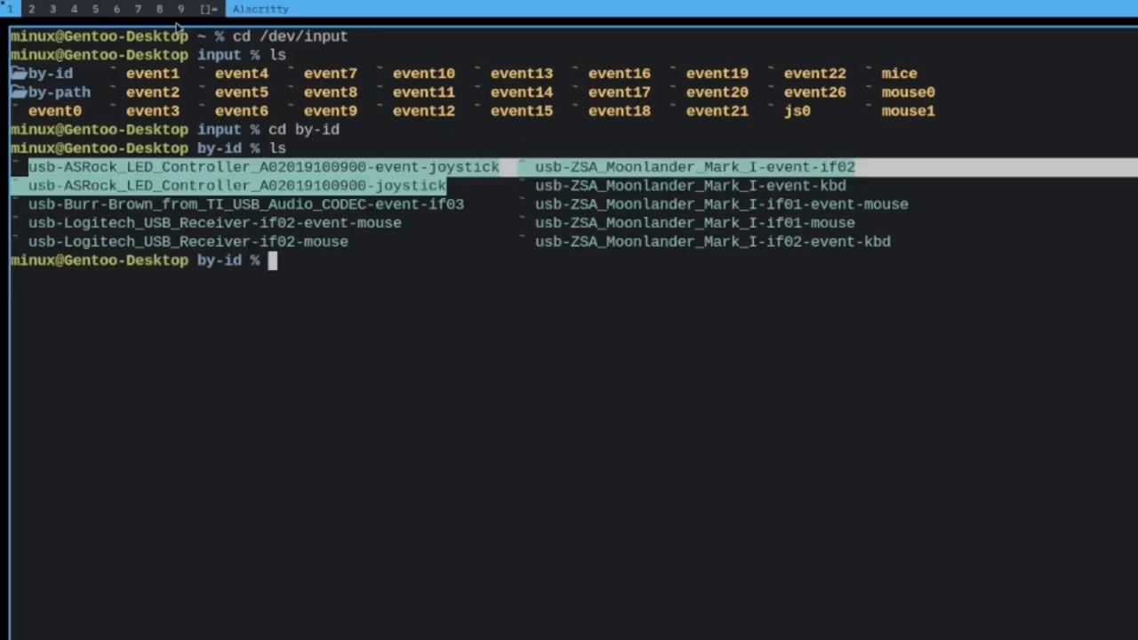
pyautogui.moveTo(707, 189)
pyautogui.write('ls')
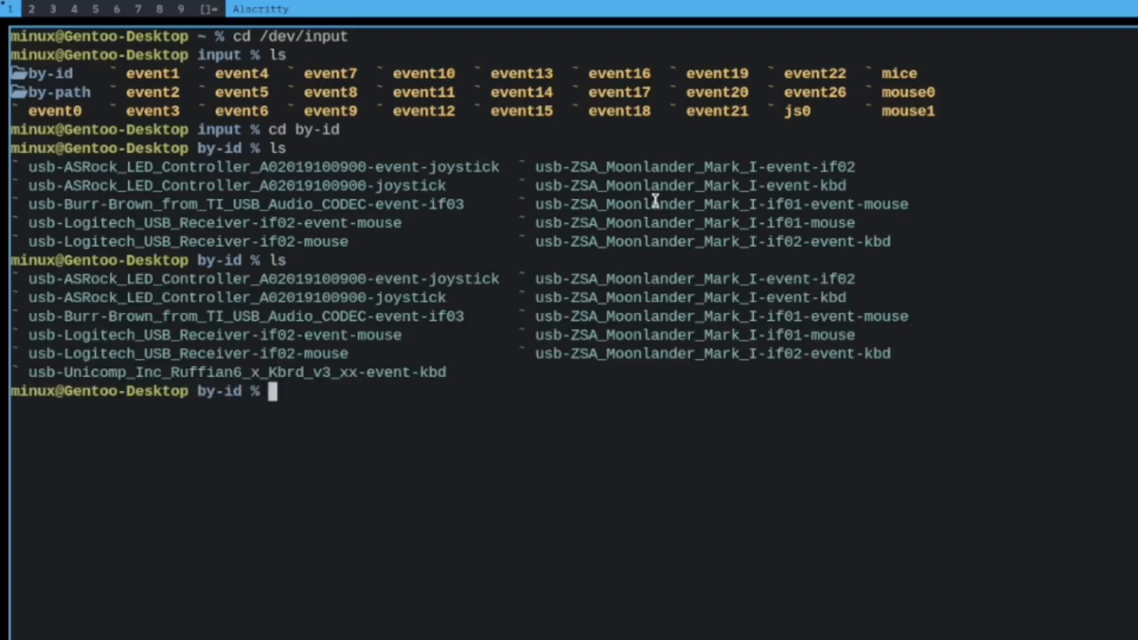
pyautogui.moveTo(107, 327)
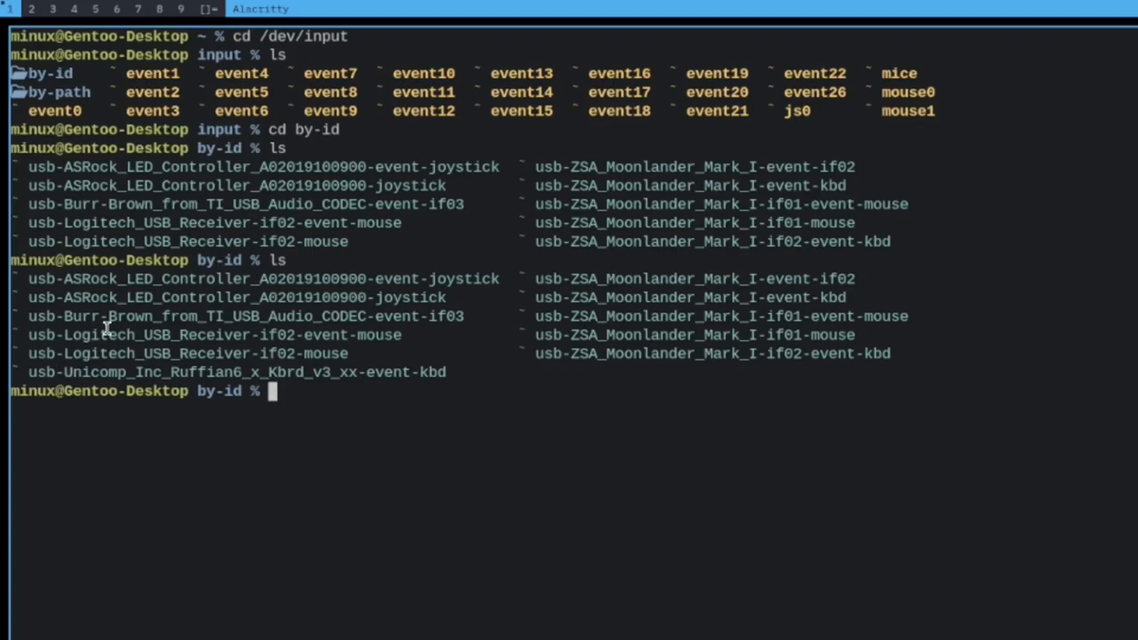
pyautogui.moveTo(92, 377)
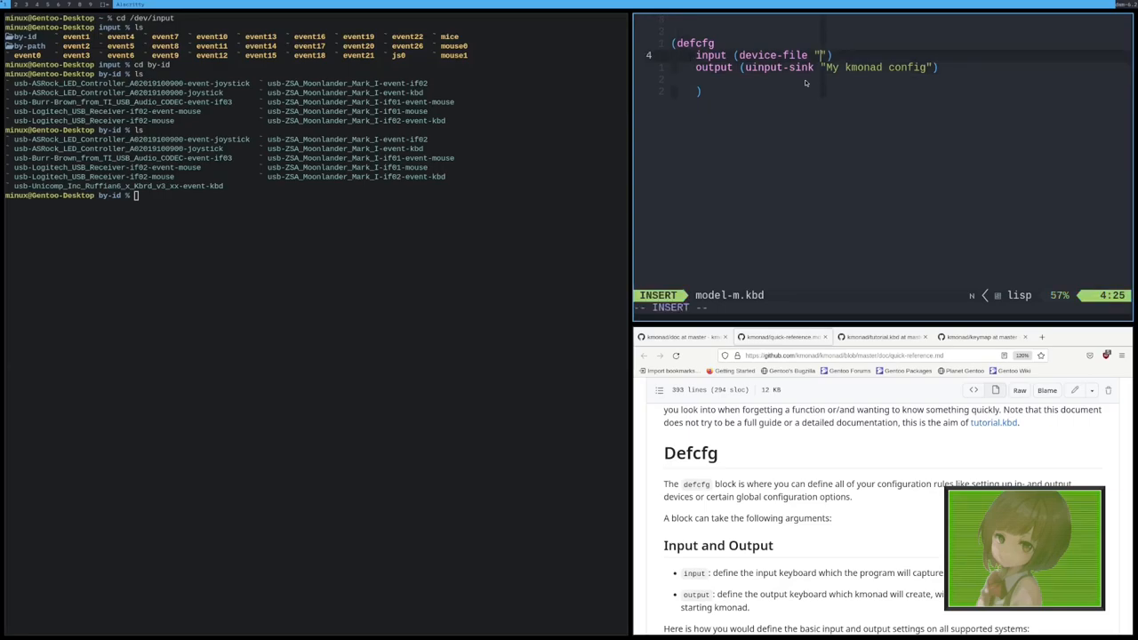
# Step: Fill device-file with the /dev/input/by-id Unicomp Ruffian6 event-kbd path via completion
pyautogui.write('/dev/input')
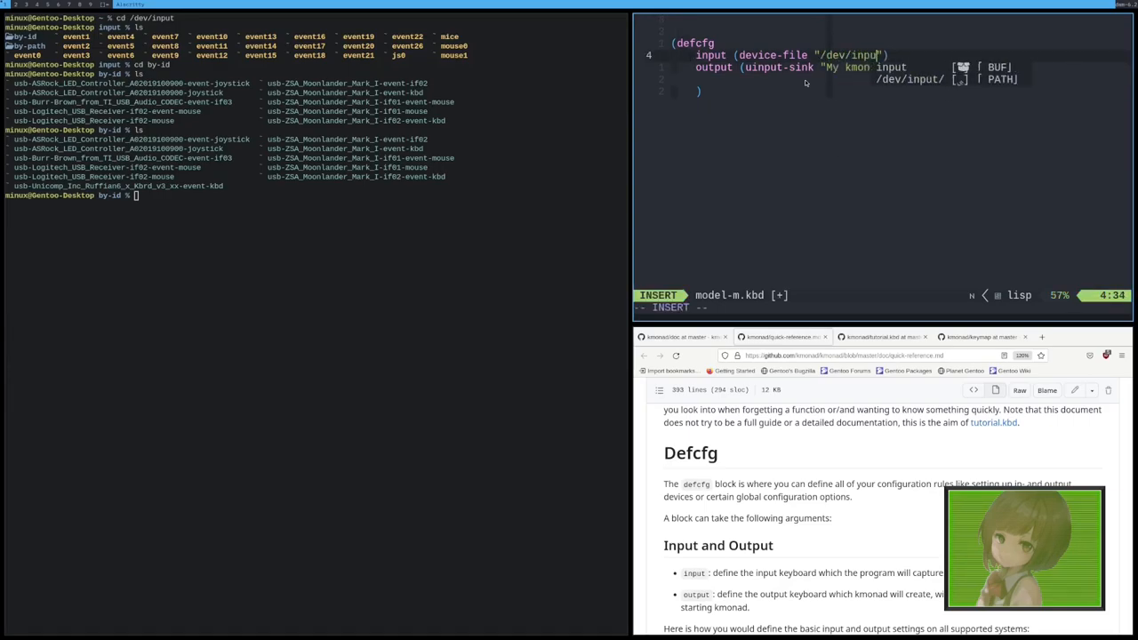
pyautogui.write('t/')
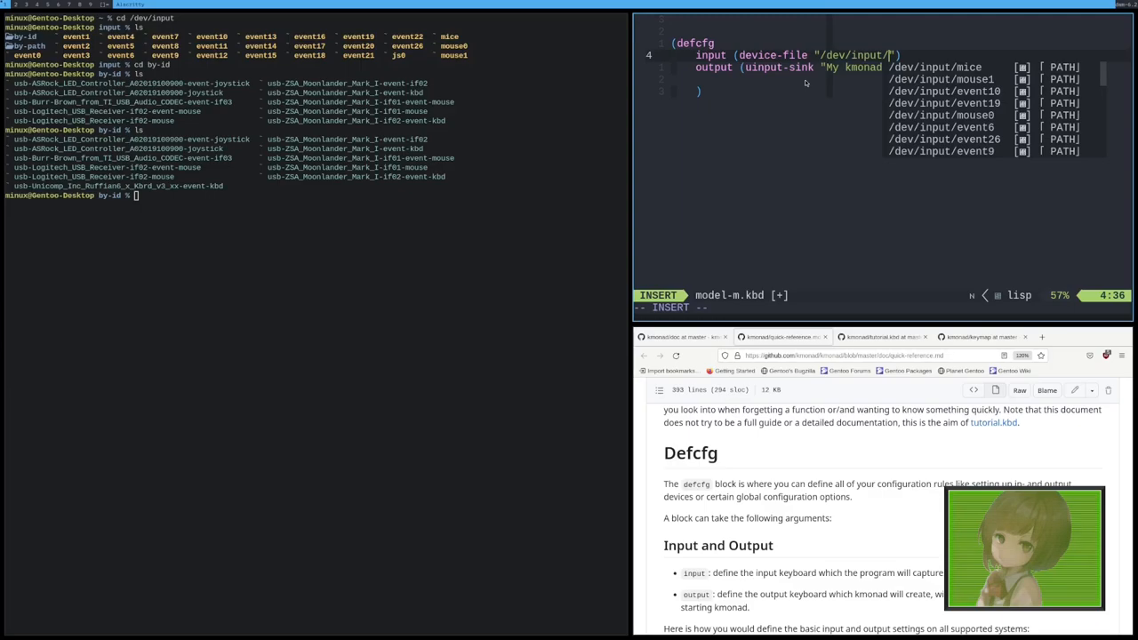
pyautogui.write('by-id')
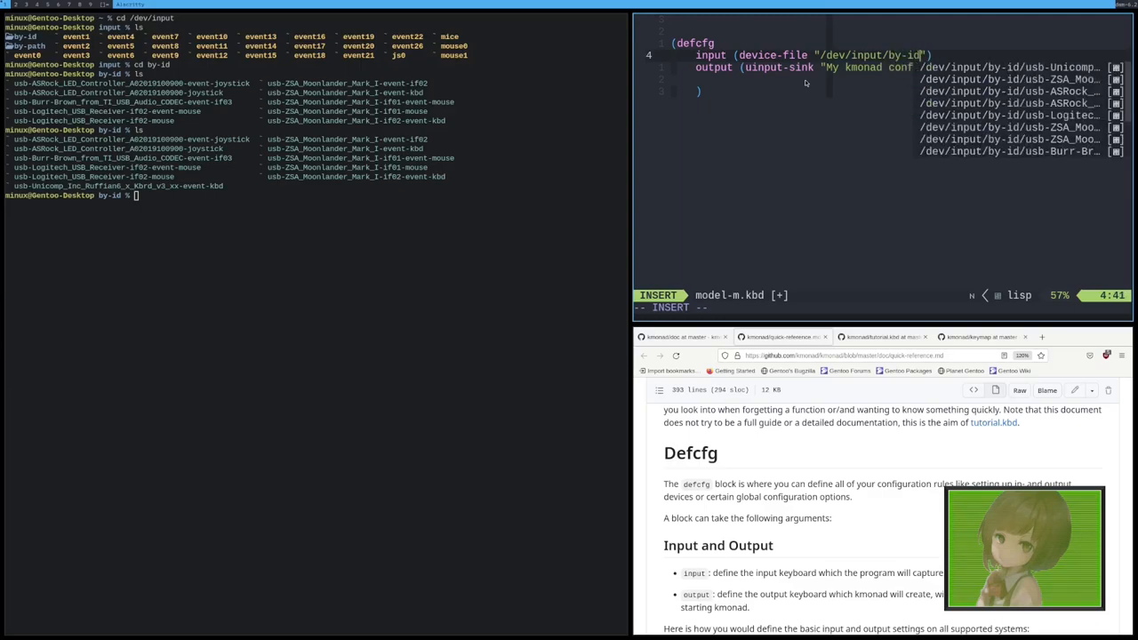
pyautogui.write('/')
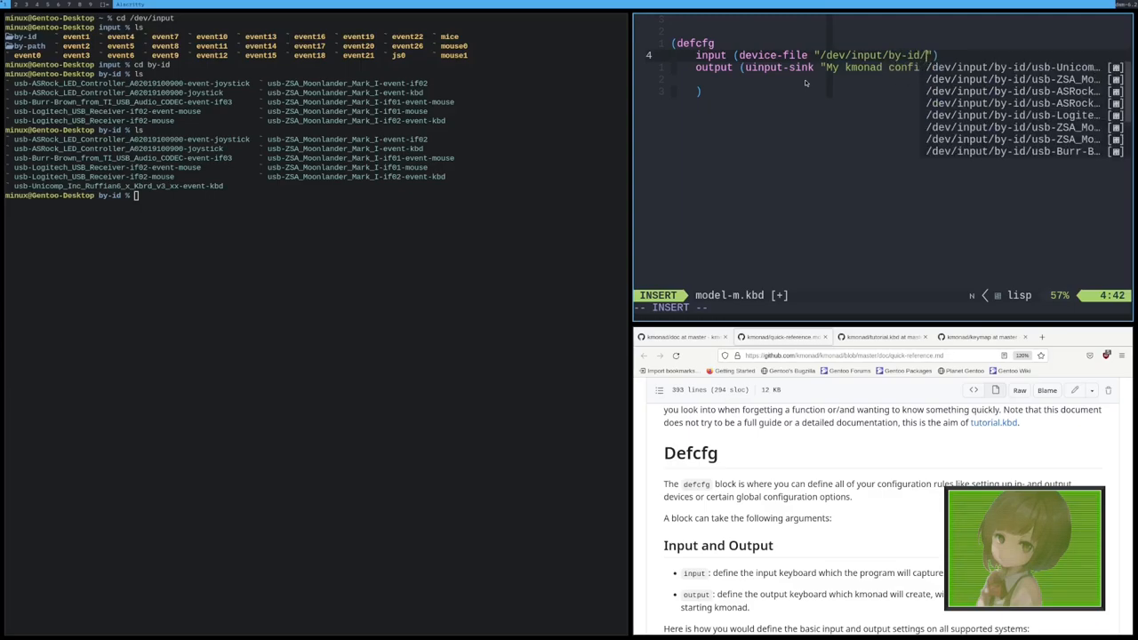
pyautogui.write('usb-Uni/dev/input/by-id/usb-Bur')
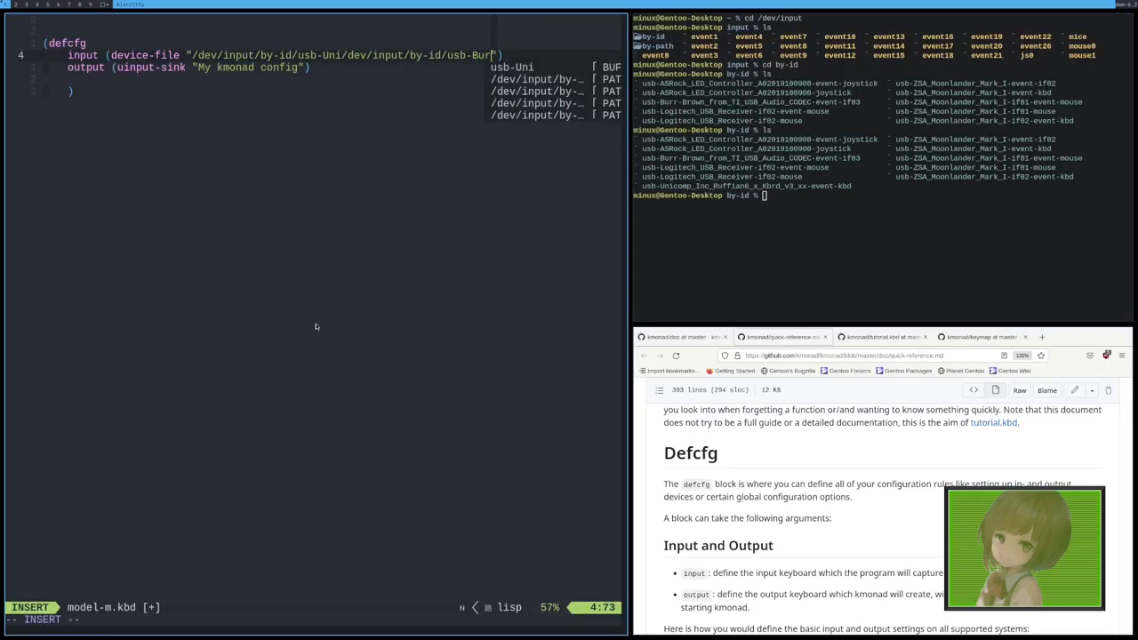
pyautogui.press('BackSpace')
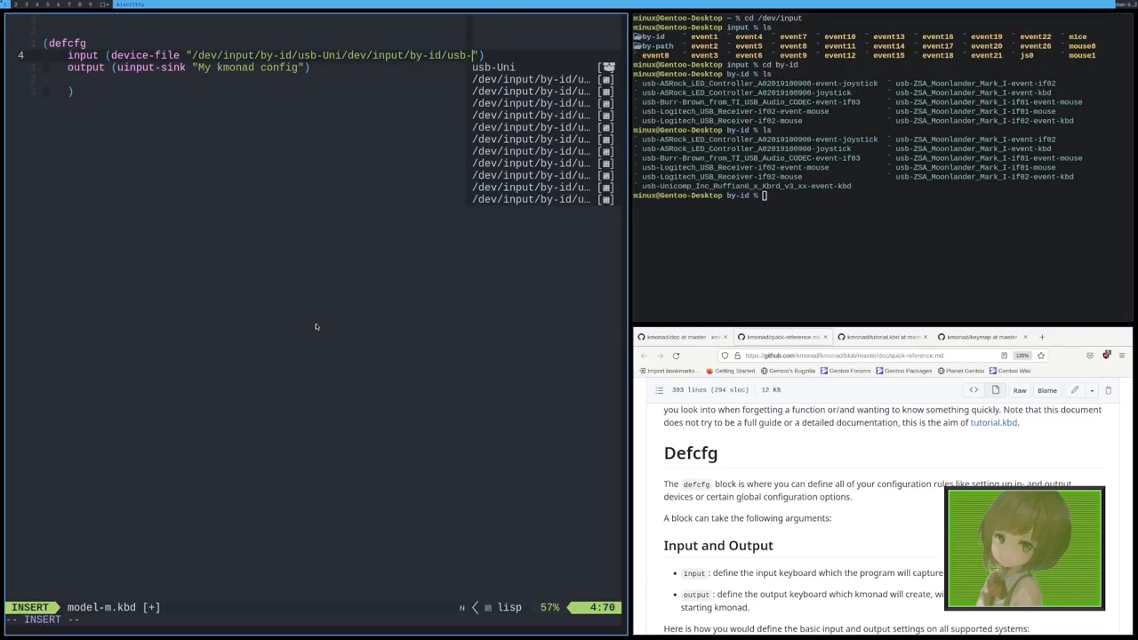
pyautogui.write('Unicomp_Inc_Ruffian6_x_Kbrd_v3_xx-event-kbd')
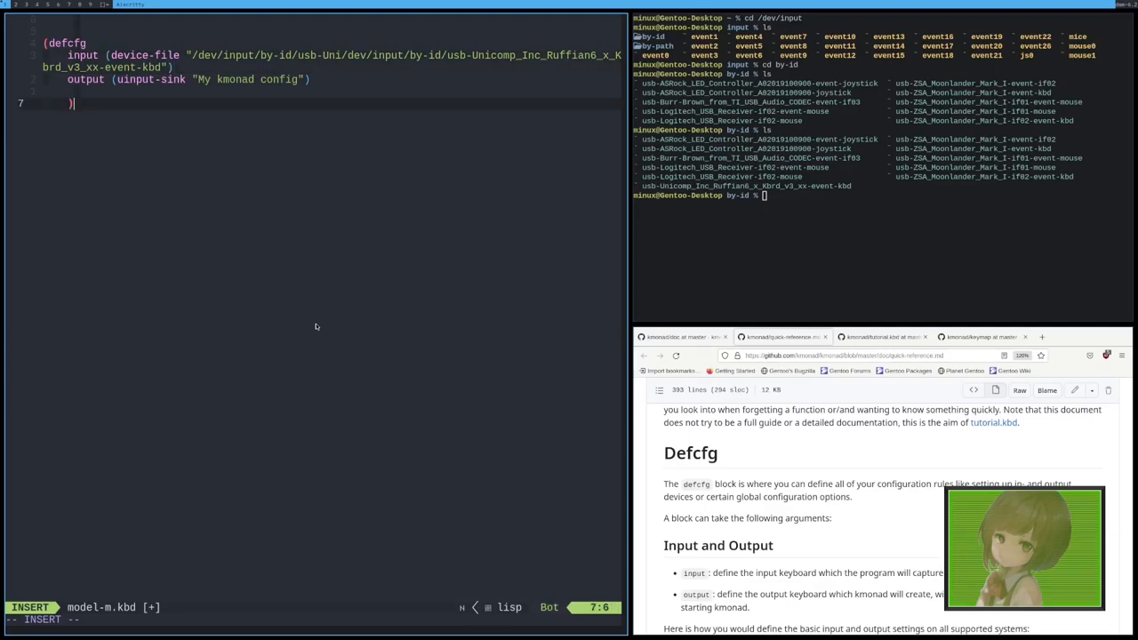
pyautogui.scroll(-3)
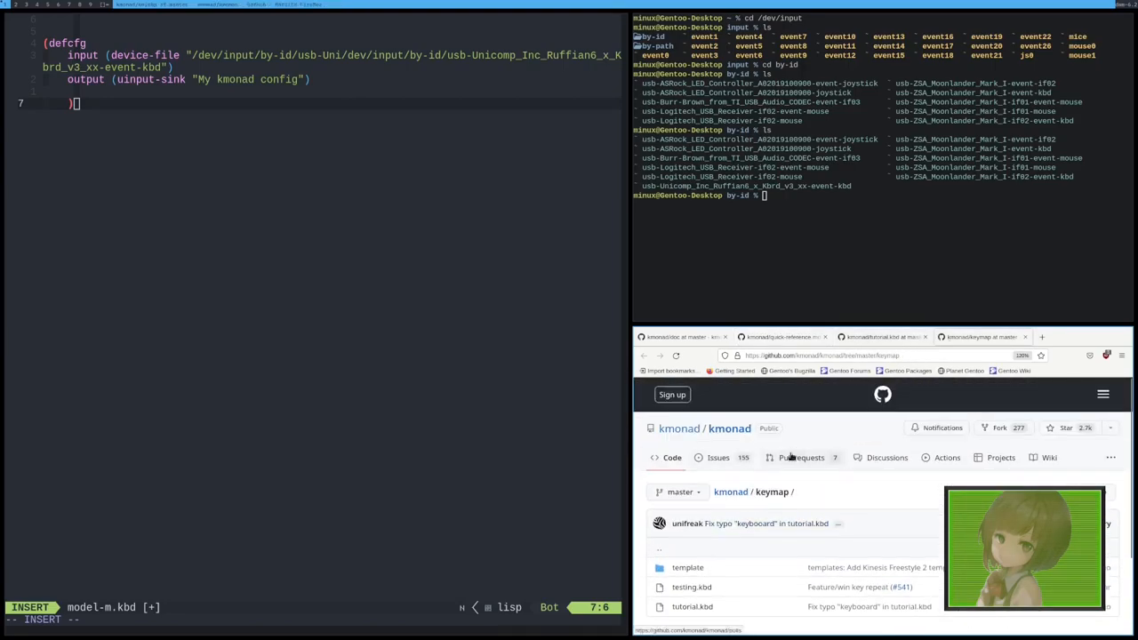
# Step: Browse the kmonad keymap template folder and view iso_100.kbd
pyautogui.click(686, 567)
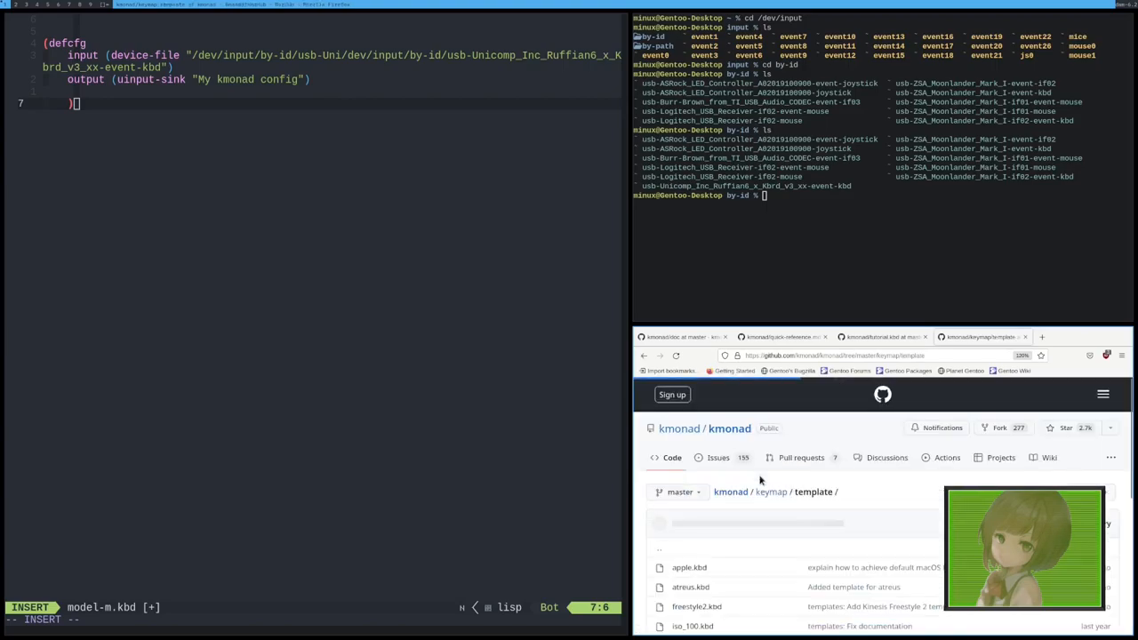
pyautogui.scroll(-3)
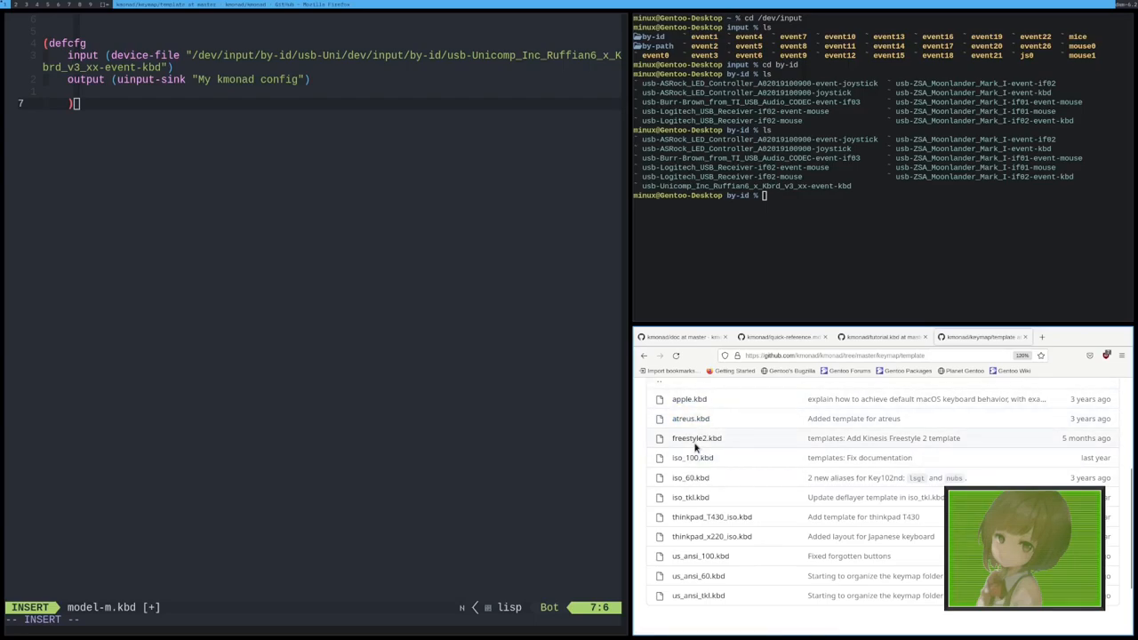
pyautogui.click(693, 459)
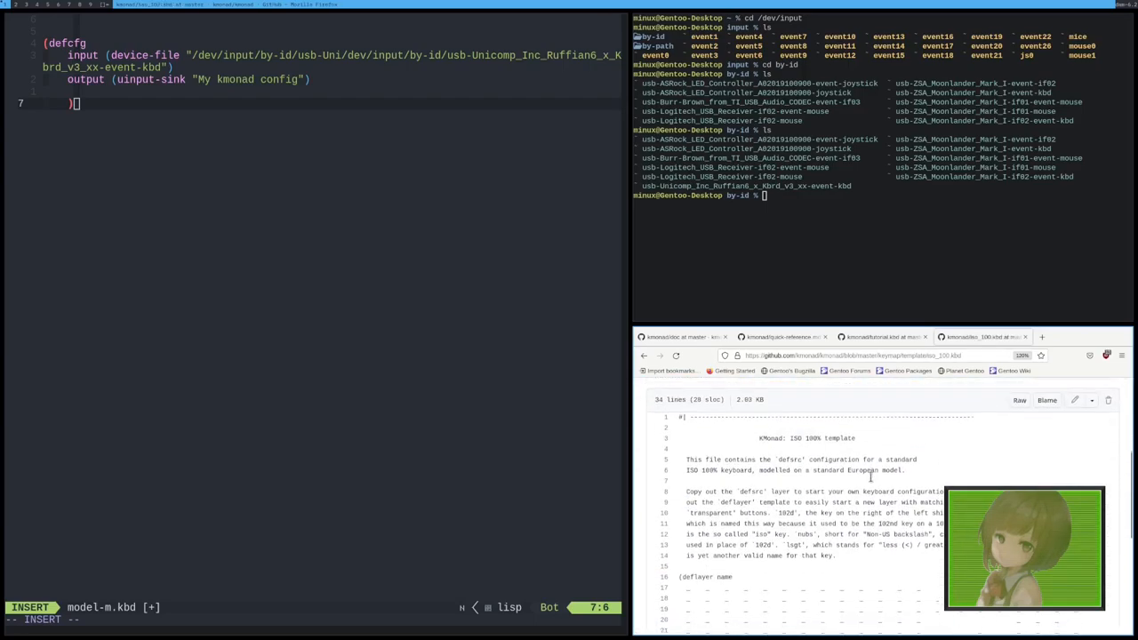
pyautogui.scroll(-3)
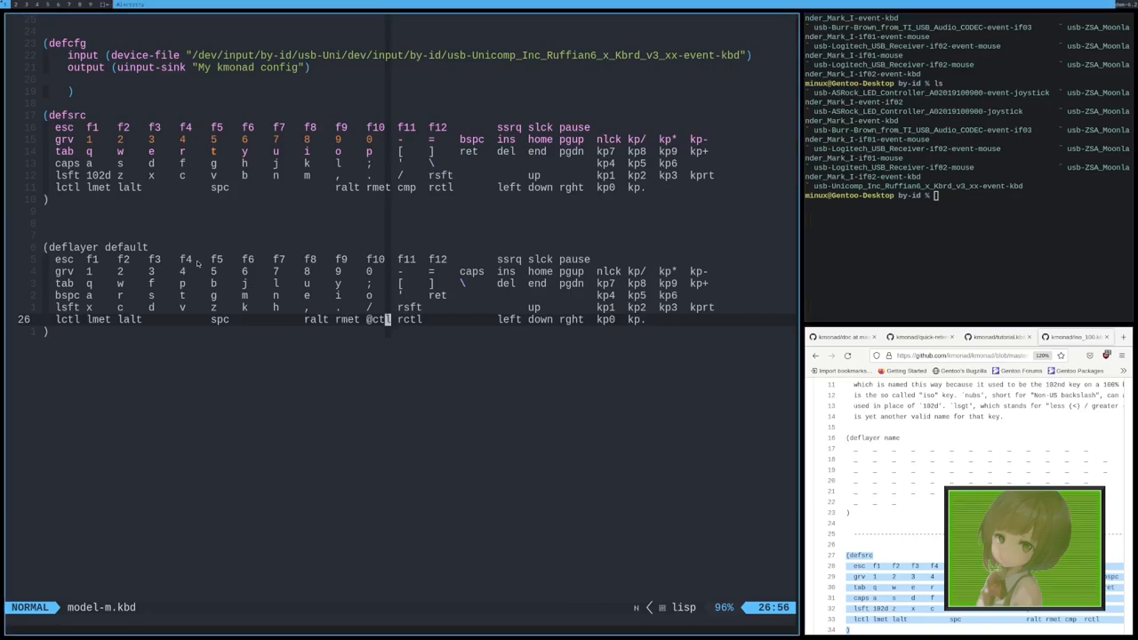
pyautogui.moveTo(469, 311)
pyautogui.write('kklll')
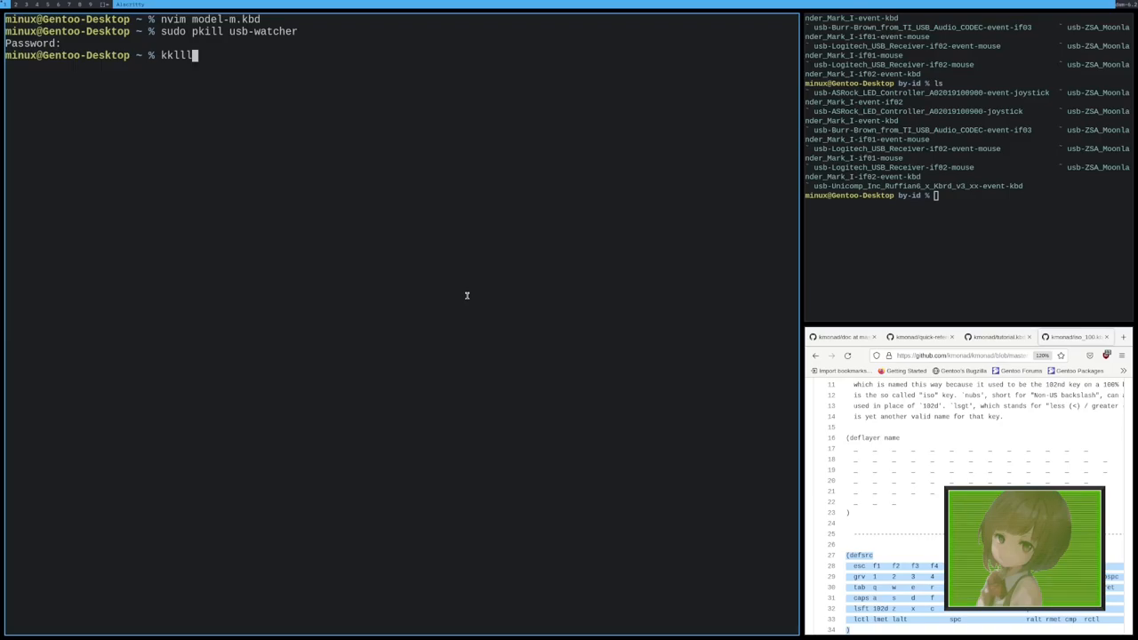
# Step: Kill usb-watcher with sudo pkill and run kmonad on model-m.kbd
pyautogui.write('ddd')
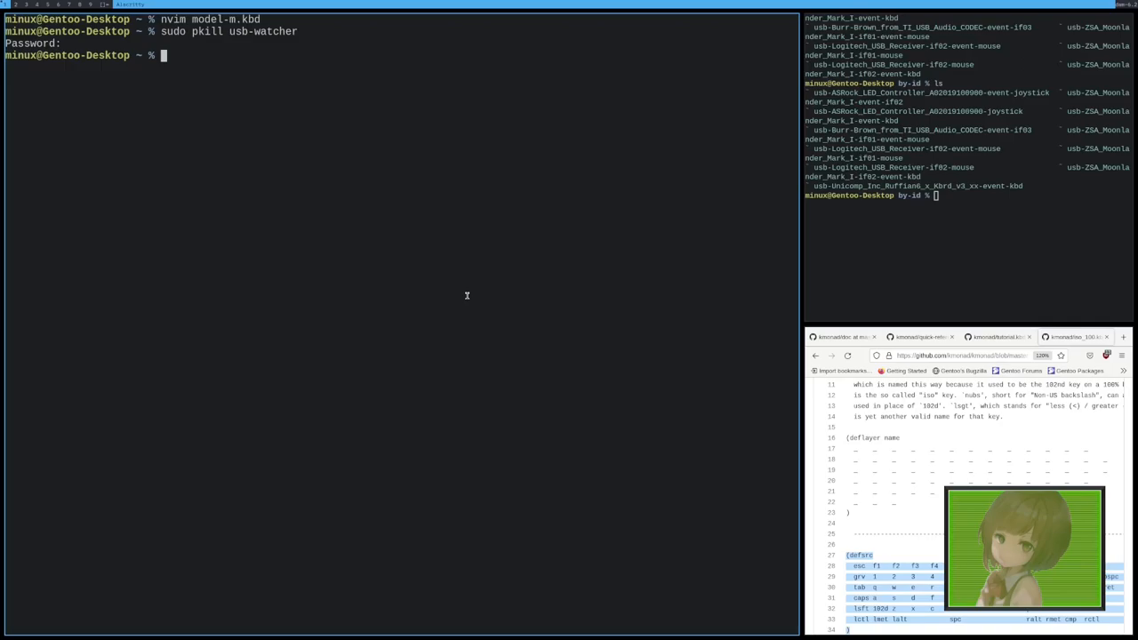
pyautogui.write('kmo')
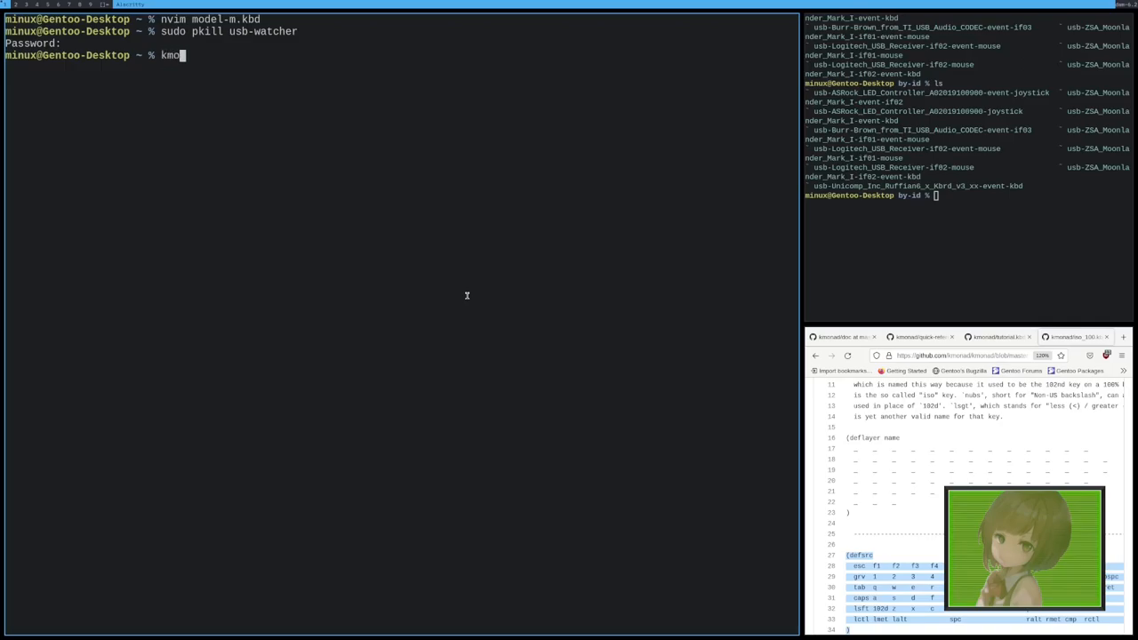
pyautogui.write('nad u')
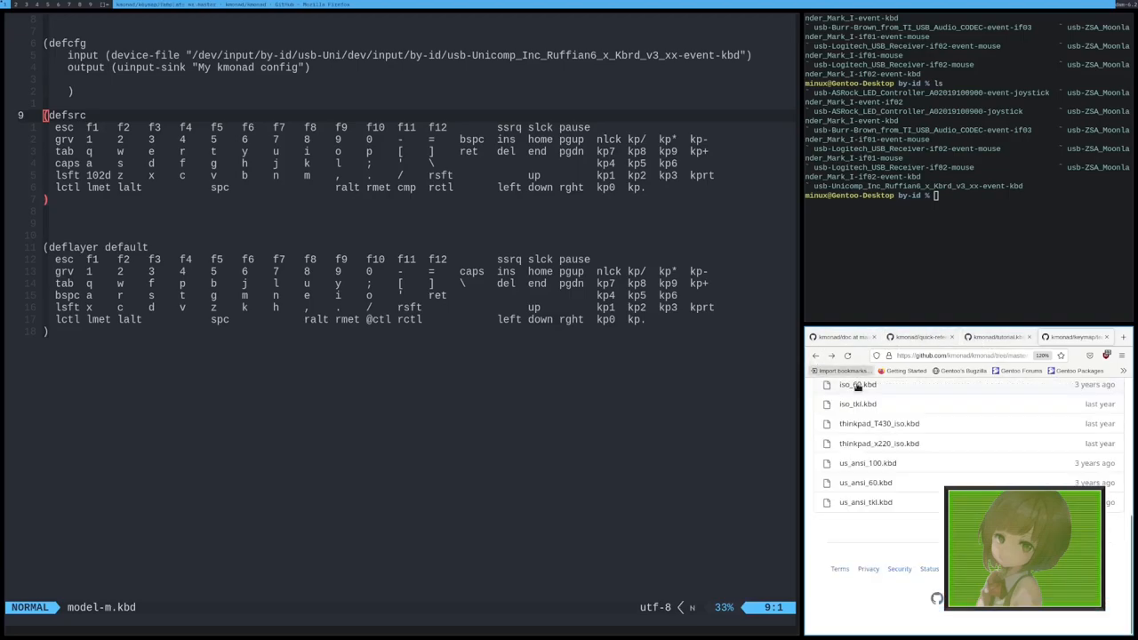
# Step: Read kmonad's missing Ruffian6 device-file error and reopen the config
pyautogui.click(857, 384)
pyautogui.write('s')
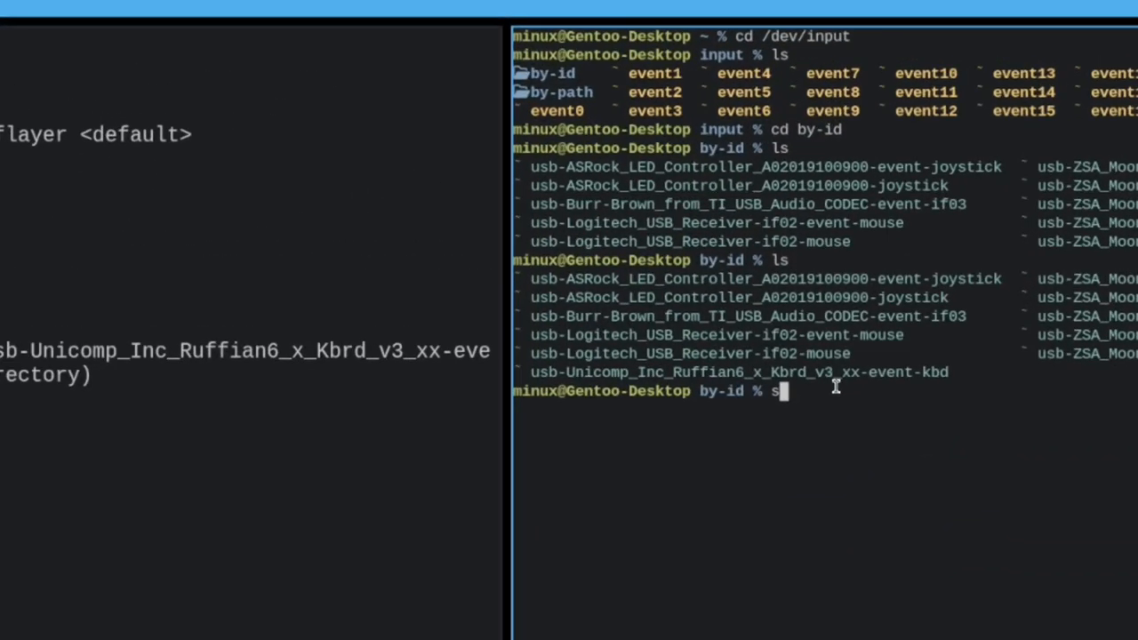
pyautogui.write('rrr')
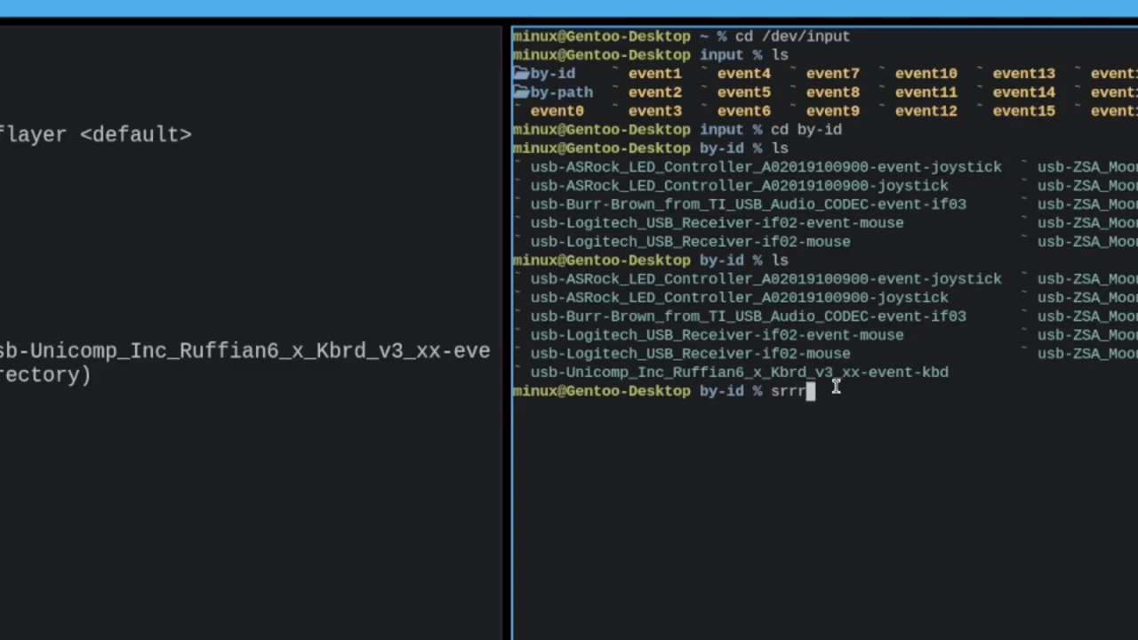
pyautogui.write('s')
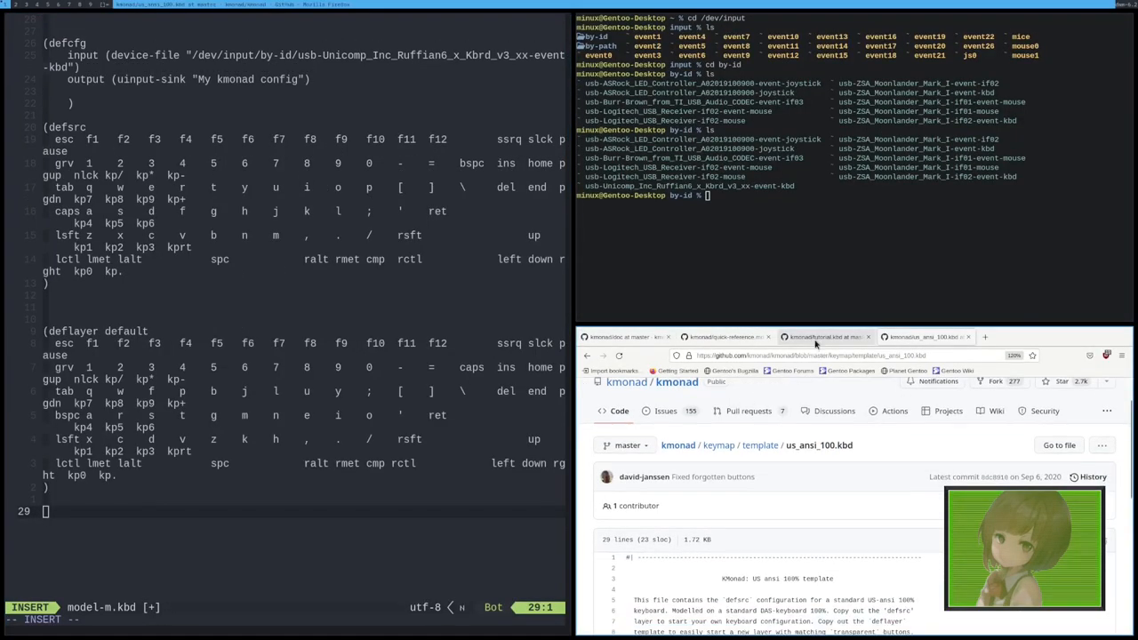
# Step: Switch to the kmonad reference tab and scroll to General Purpose Buttons
pyautogui.click(725, 338)
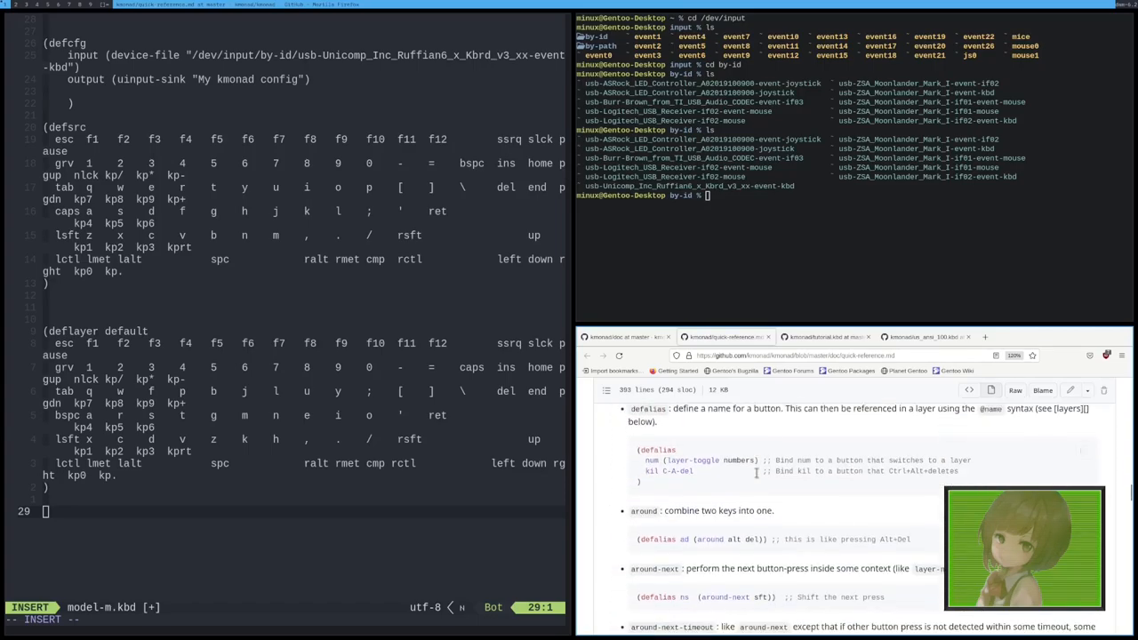
pyautogui.scroll(-3)
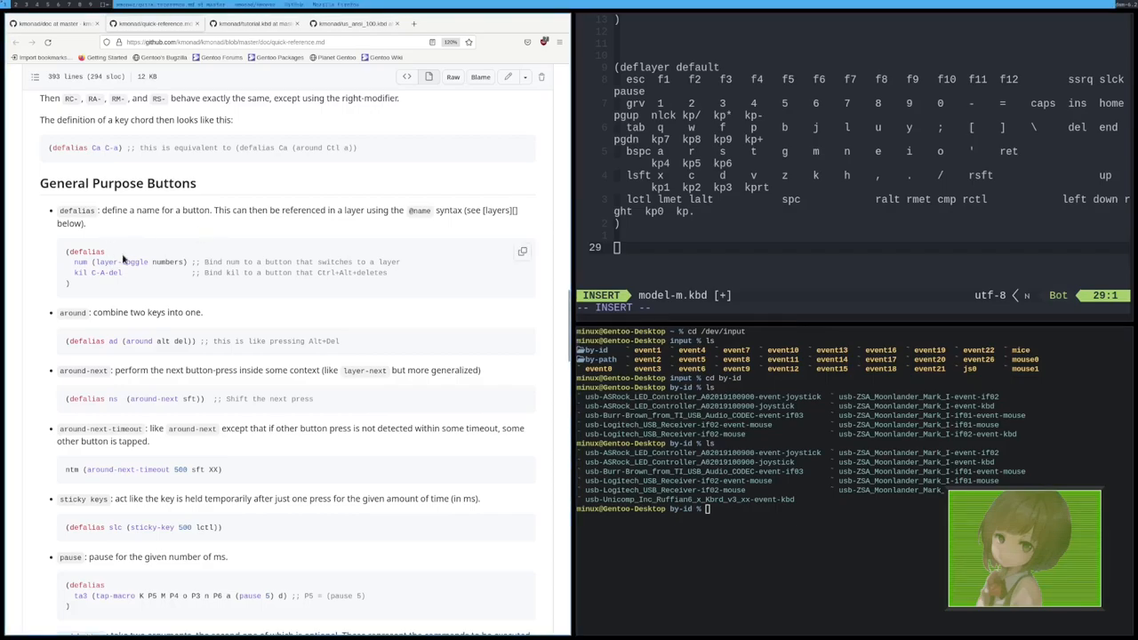
pyautogui.moveTo(249, 241)
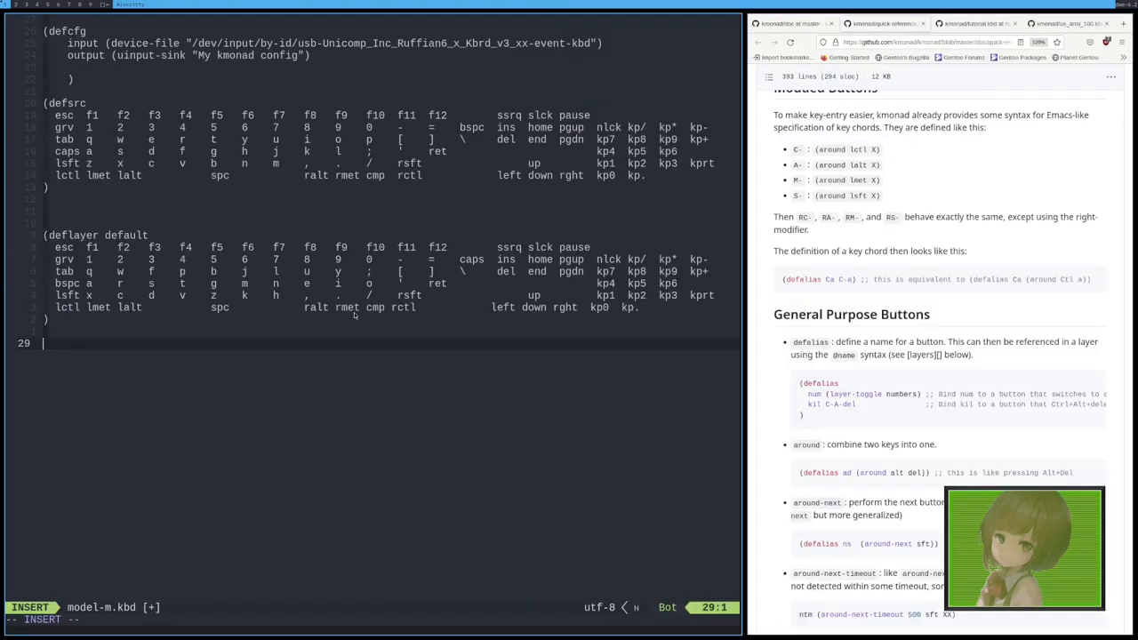
# Step: Add (defalias ctl (layer-toggle control)) below the default layer
pyautogui.write('(def')
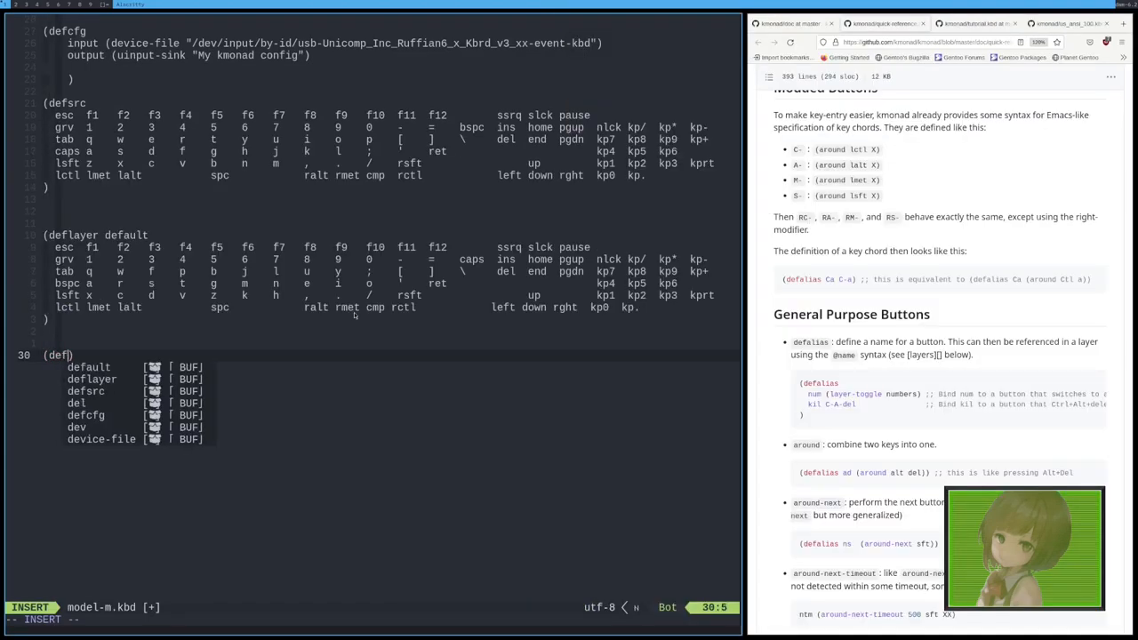
pyautogui.press('Escape')
pyautogui.write('alias')
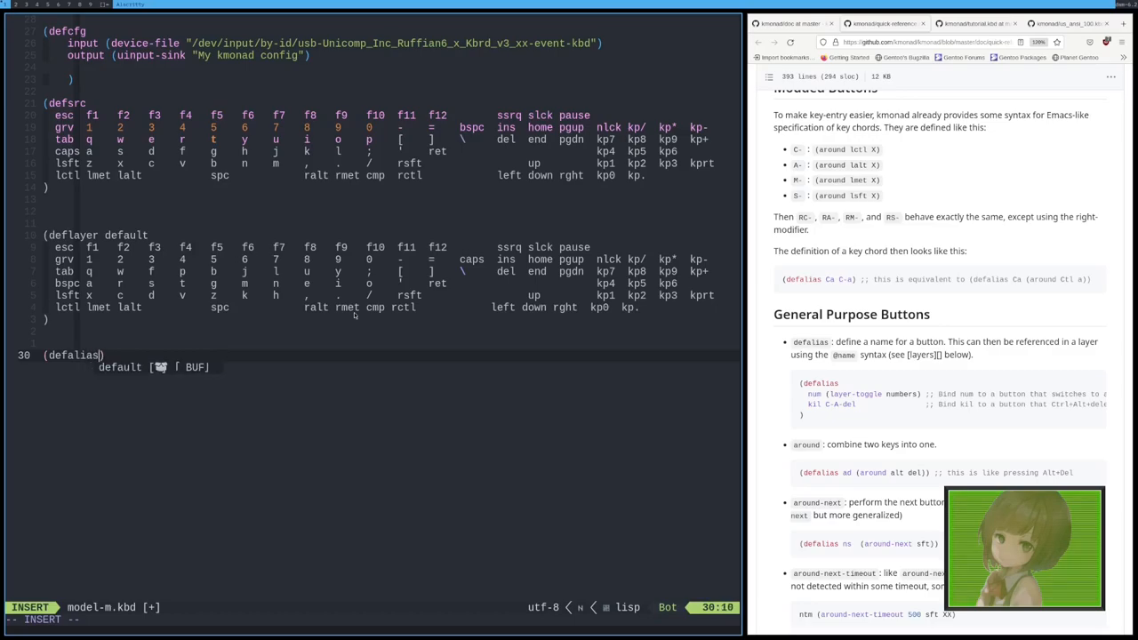
pyautogui.write('cont')
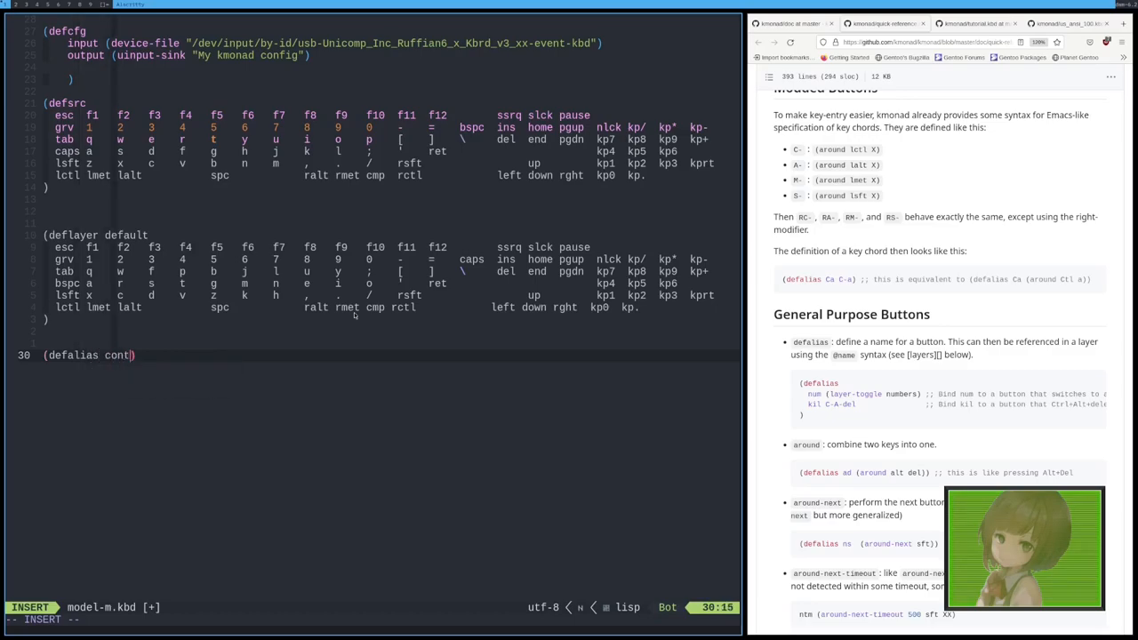
pyautogui.press('BackSpace')
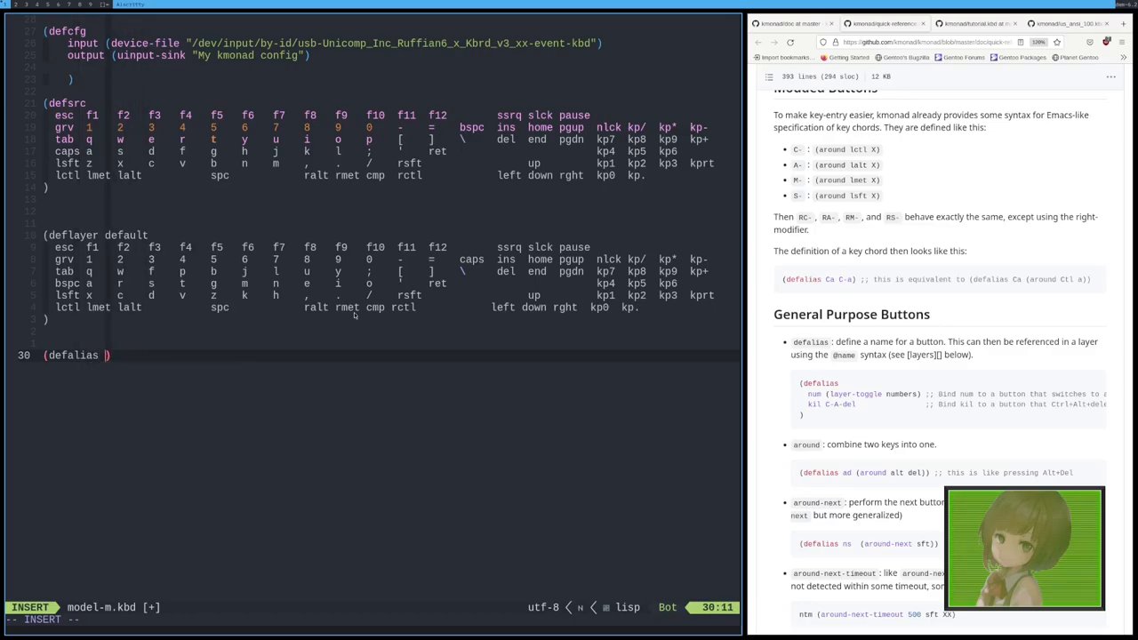
pyautogui.write('ctl')
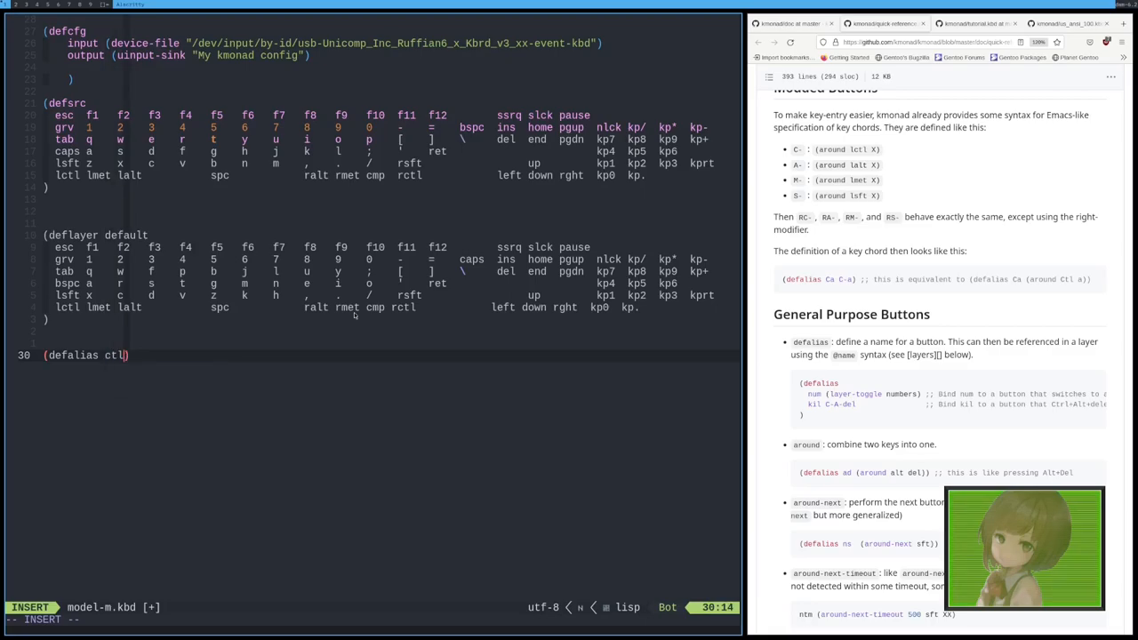
pyautogui.write('(layer')
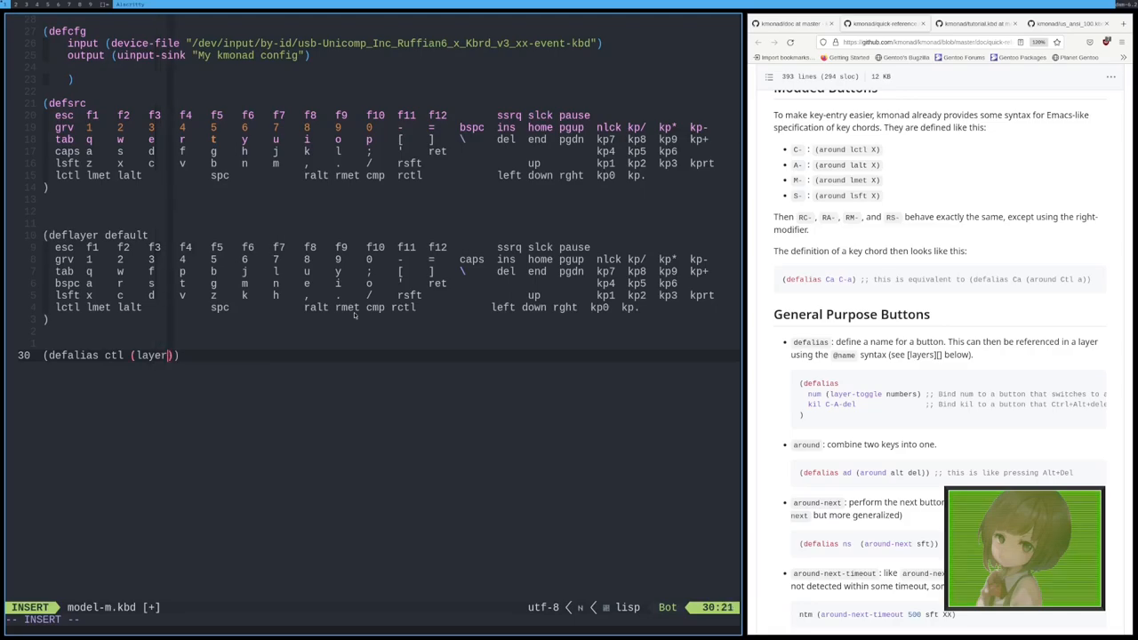
pyautogui.write('-toggle control')
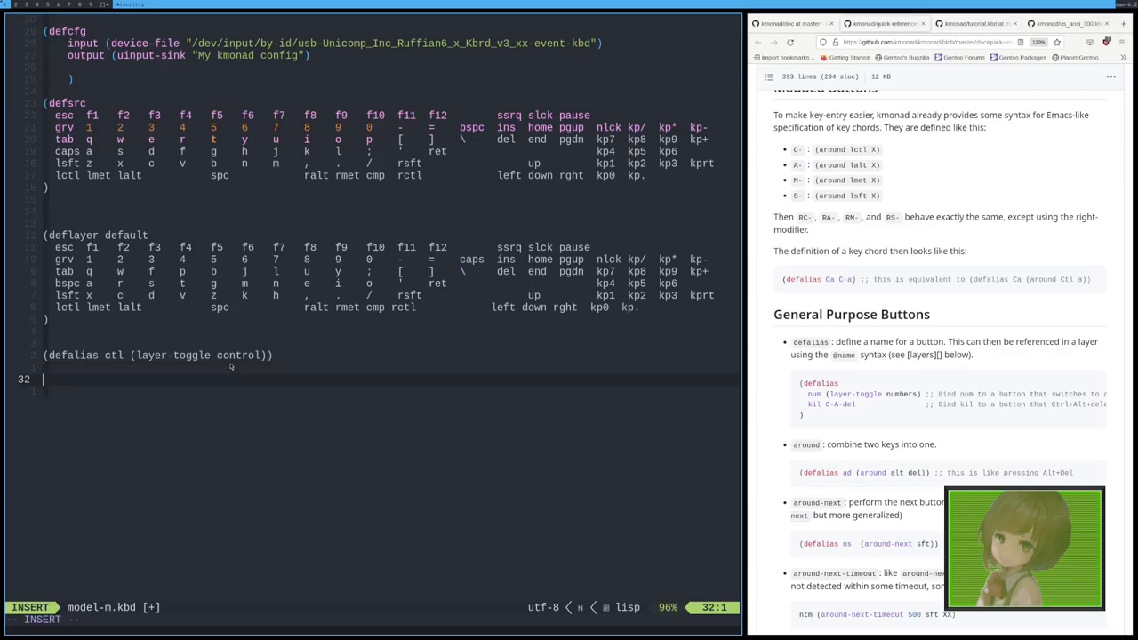
pyautogui.write('[]')
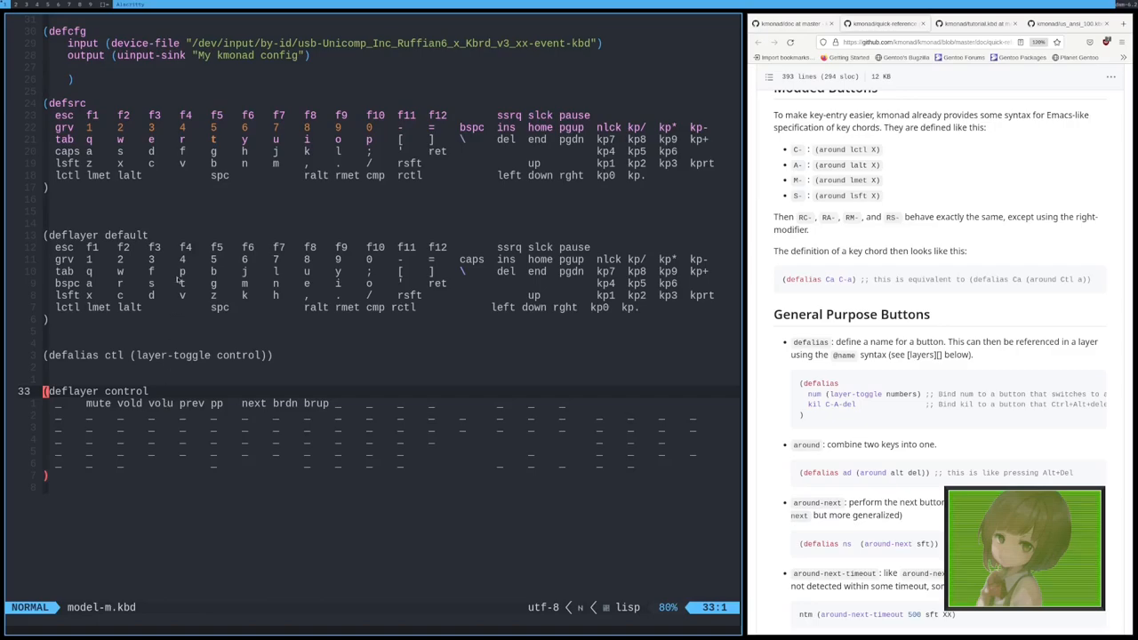
pyautogui.moveTo(217, 417)
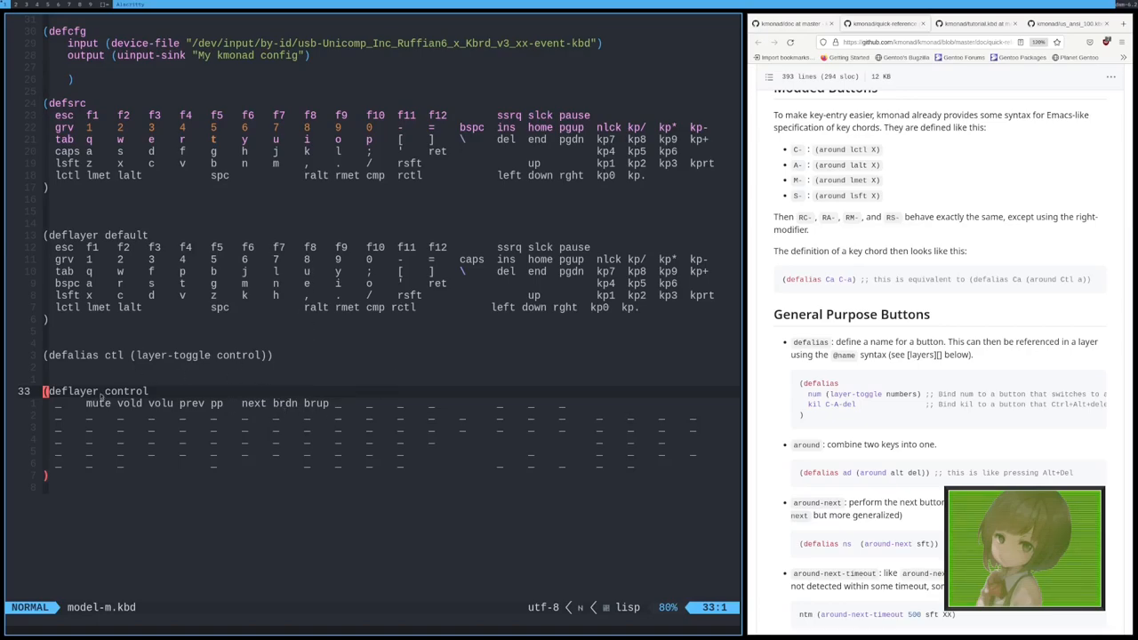
pyautogui.moveTo(121, 423)
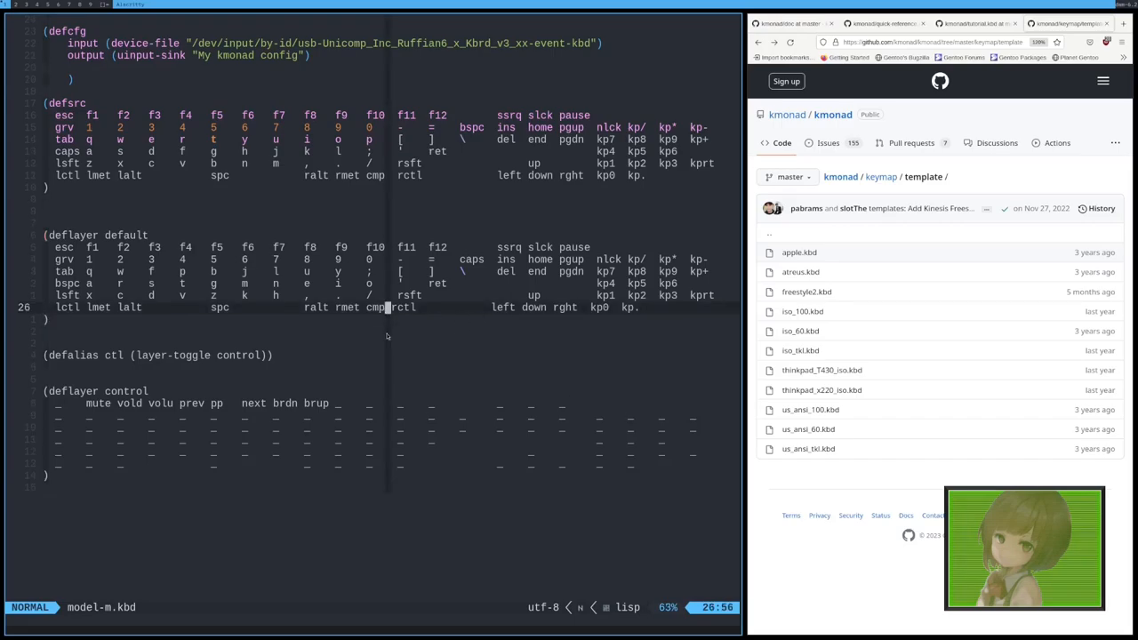
pyautogui.moveTo(707, 263)
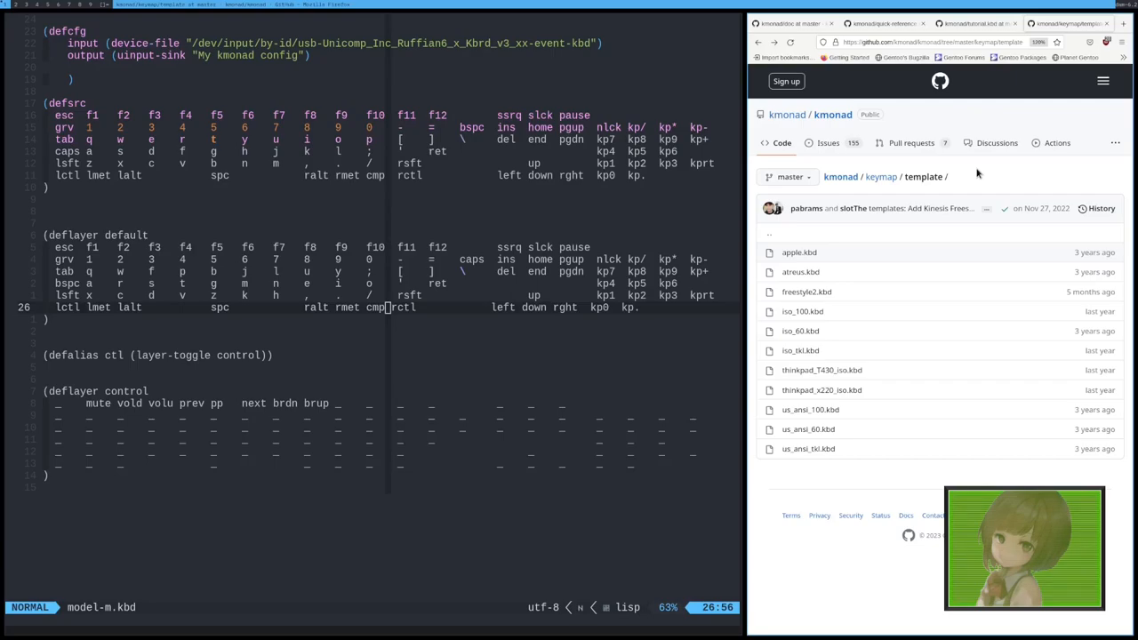
pyautogui.moveTo(757, 181)
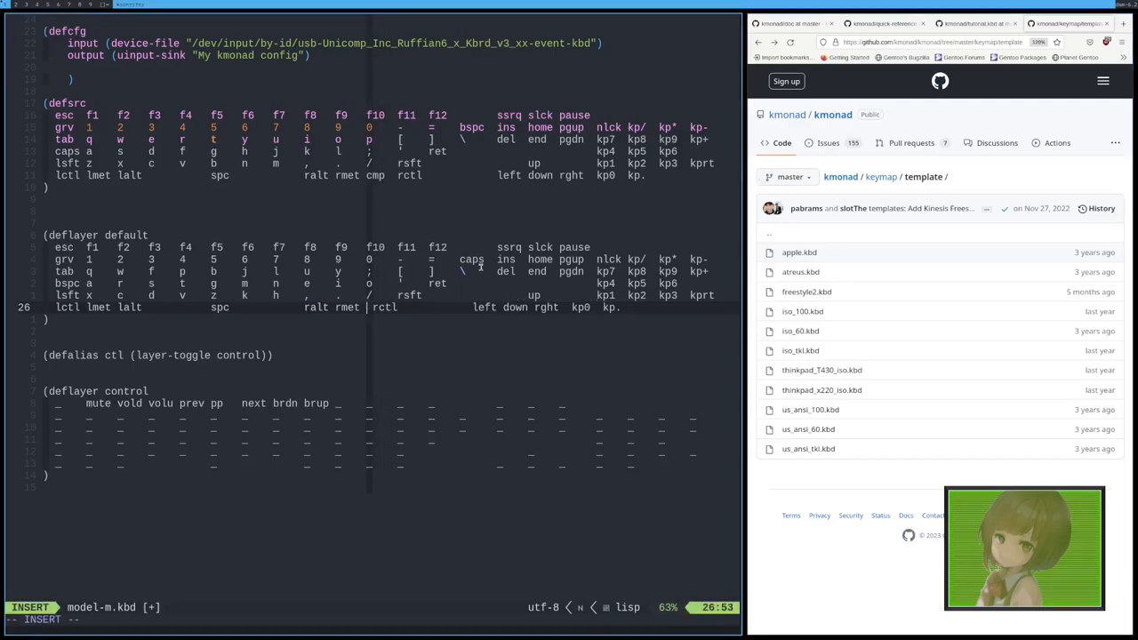
pyautogui.moveTo(323, 331)
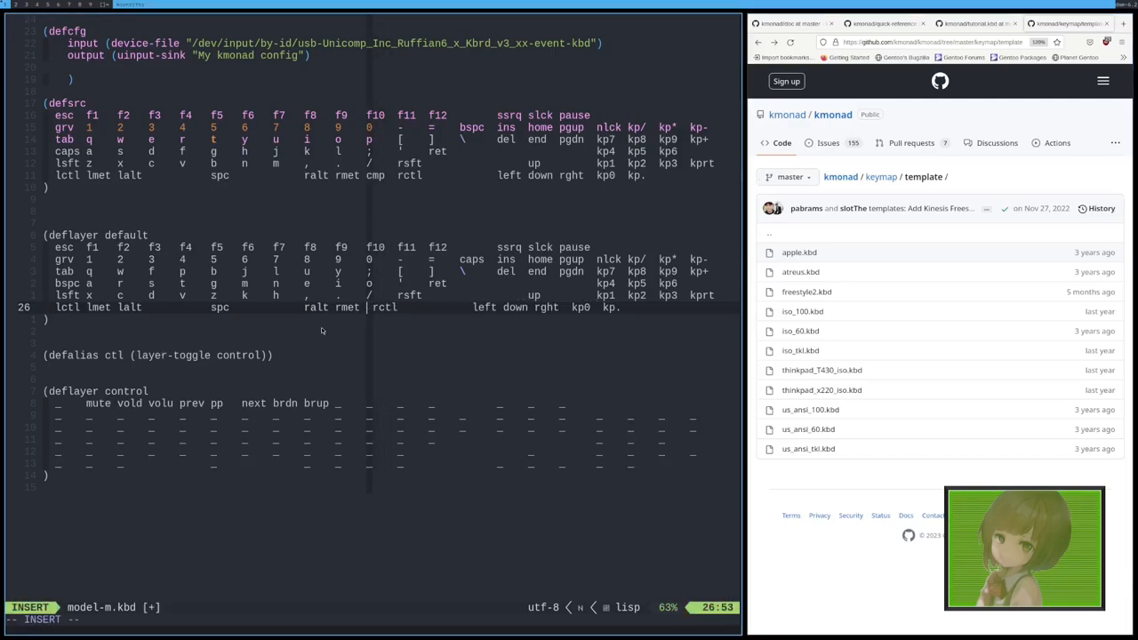
pyautogui.write('@')
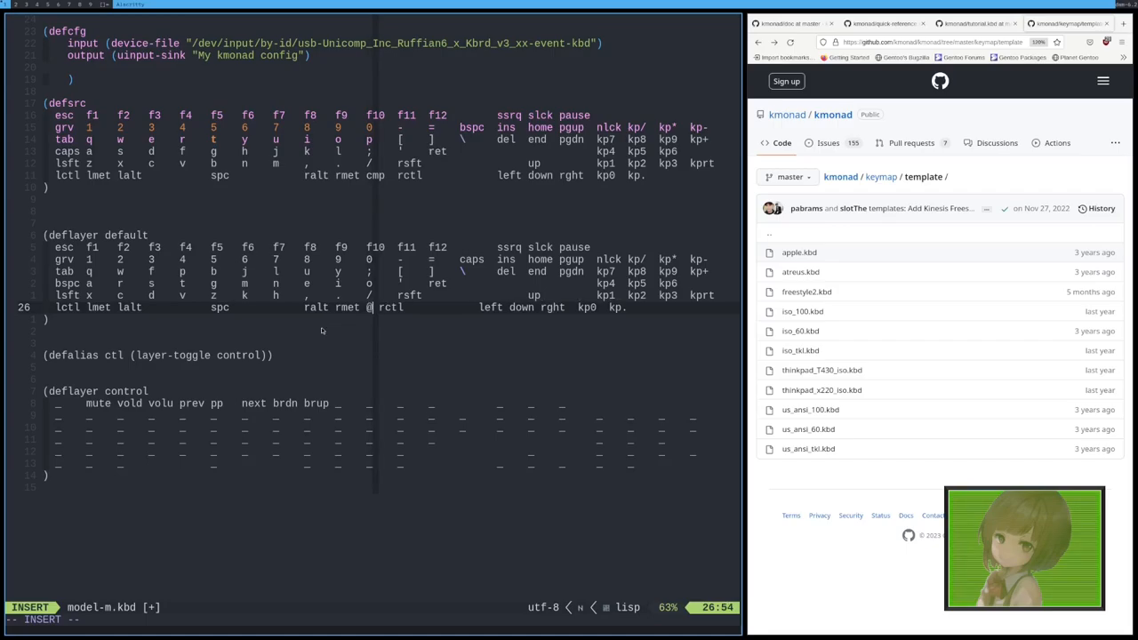
pyautogui.write('ctl')
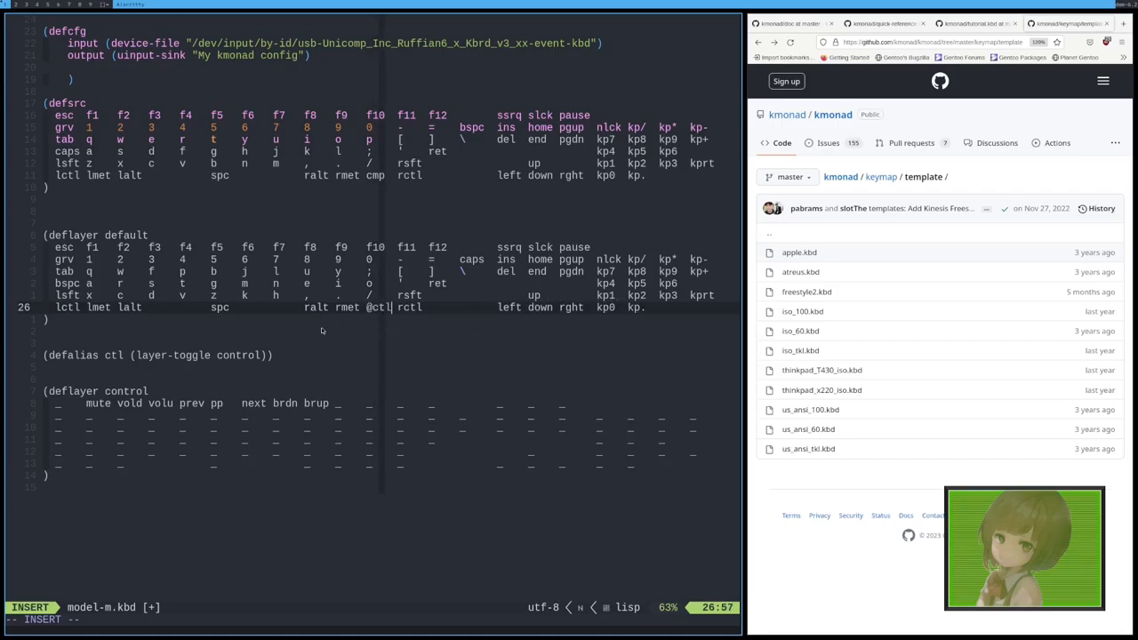
pyautogui.press('Escape')
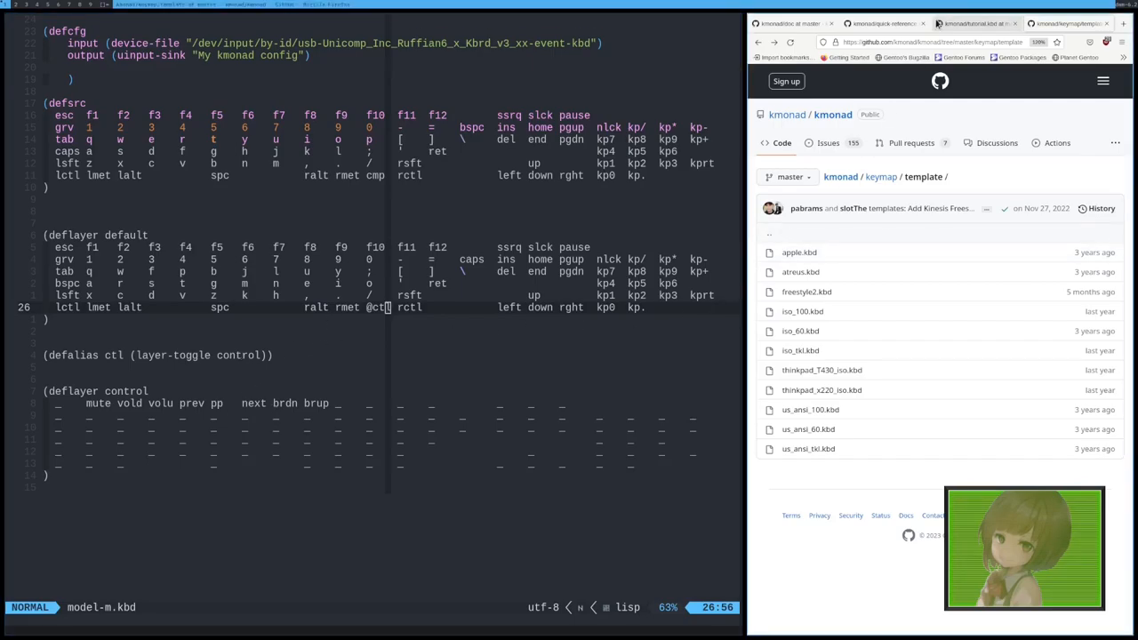
pyautogui.click(798, 253)
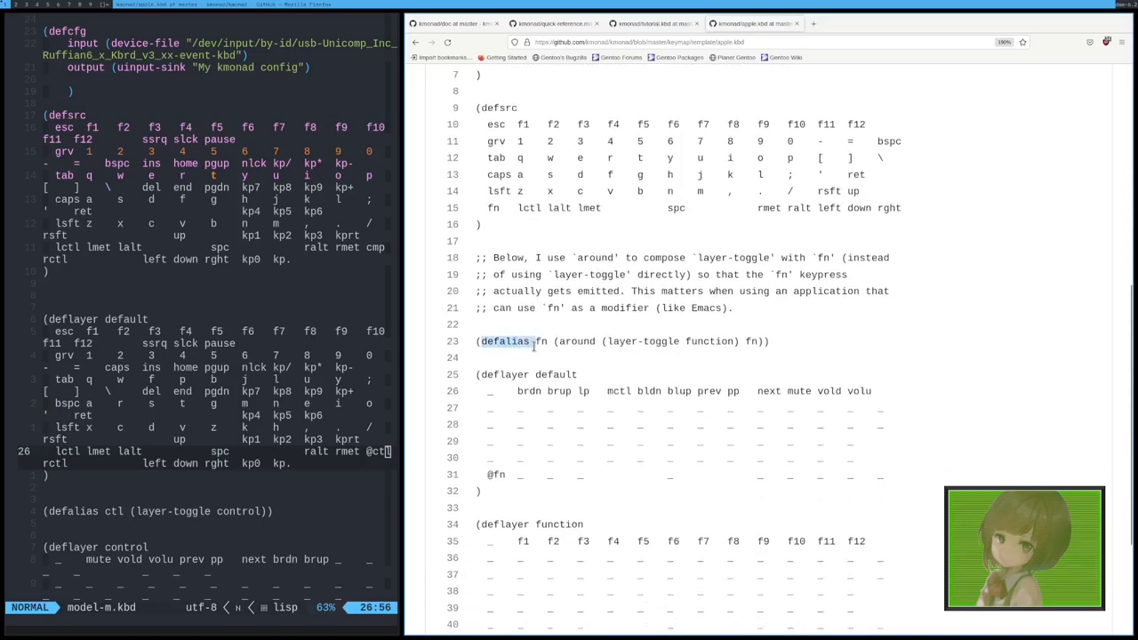
# Step: Select the defalias keyword in the template's fn alias example for study
pyautogui.doubleClick(505, 341)
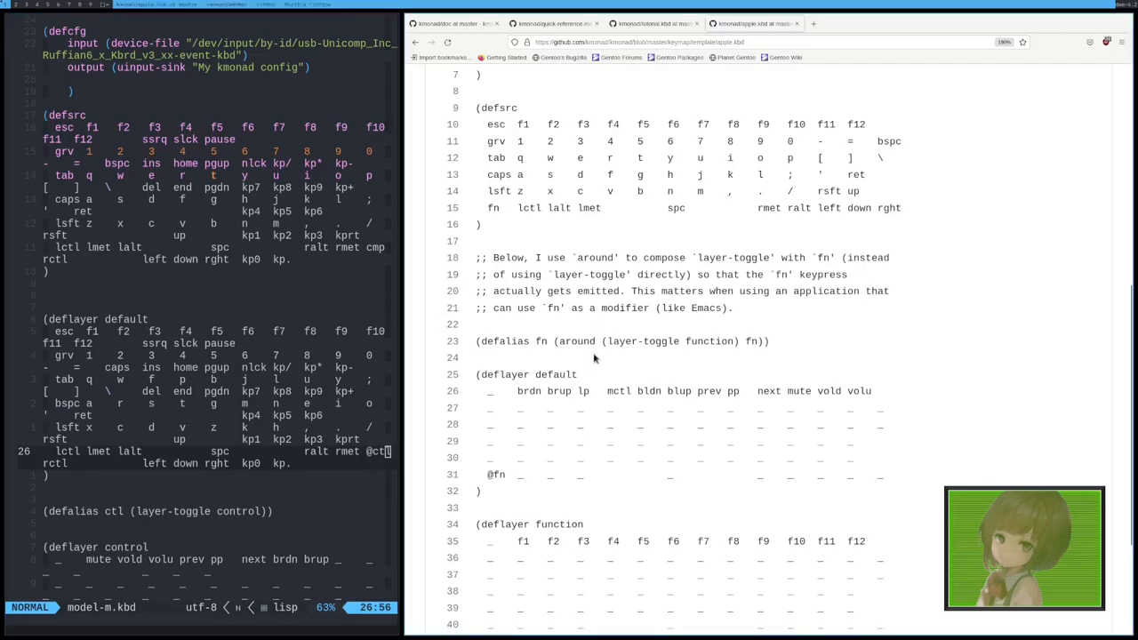
pyautogui.doubleClick(576, 341)
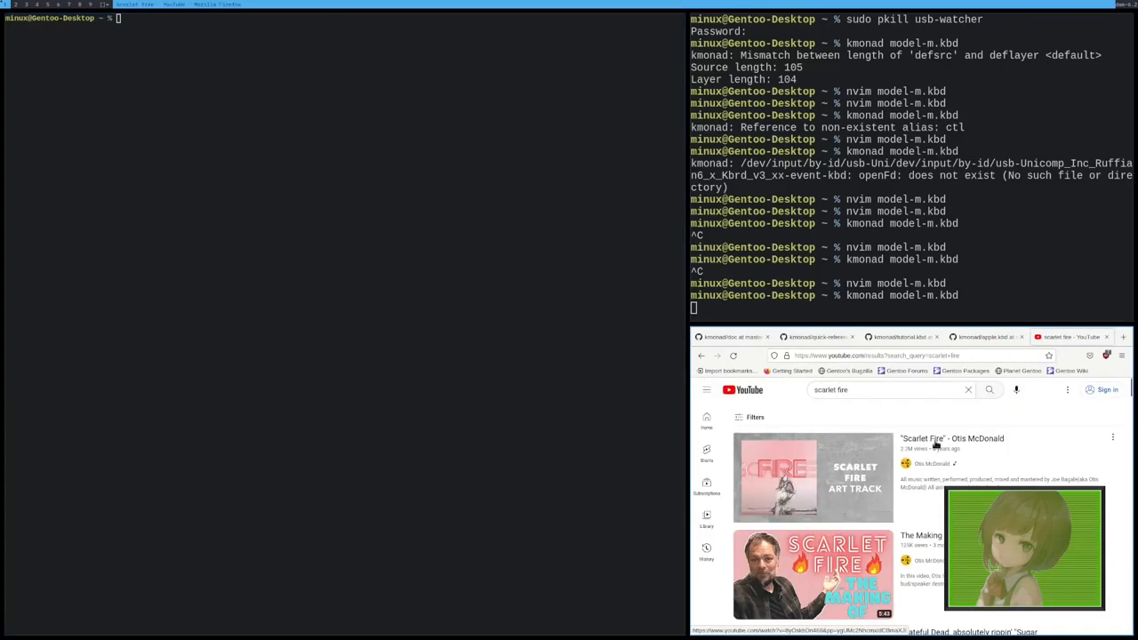
# Step: Play the Scarlet Fire video to test media keys, then return to the kmonad documentation
pyautogui.click(811, 476)
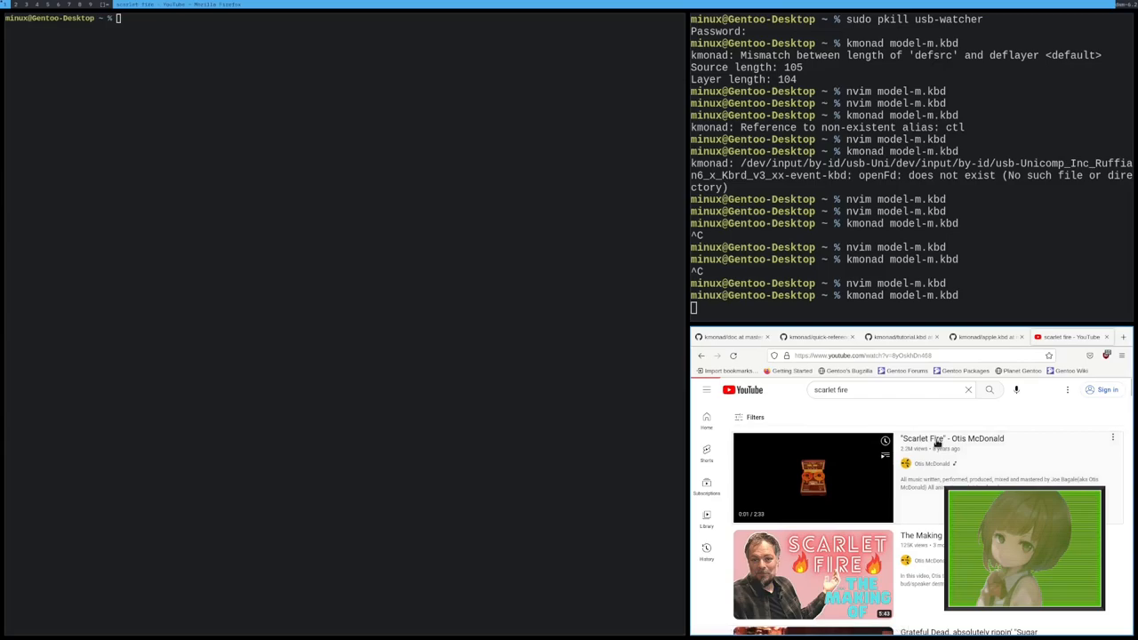
pyautogui.click(812, 477)
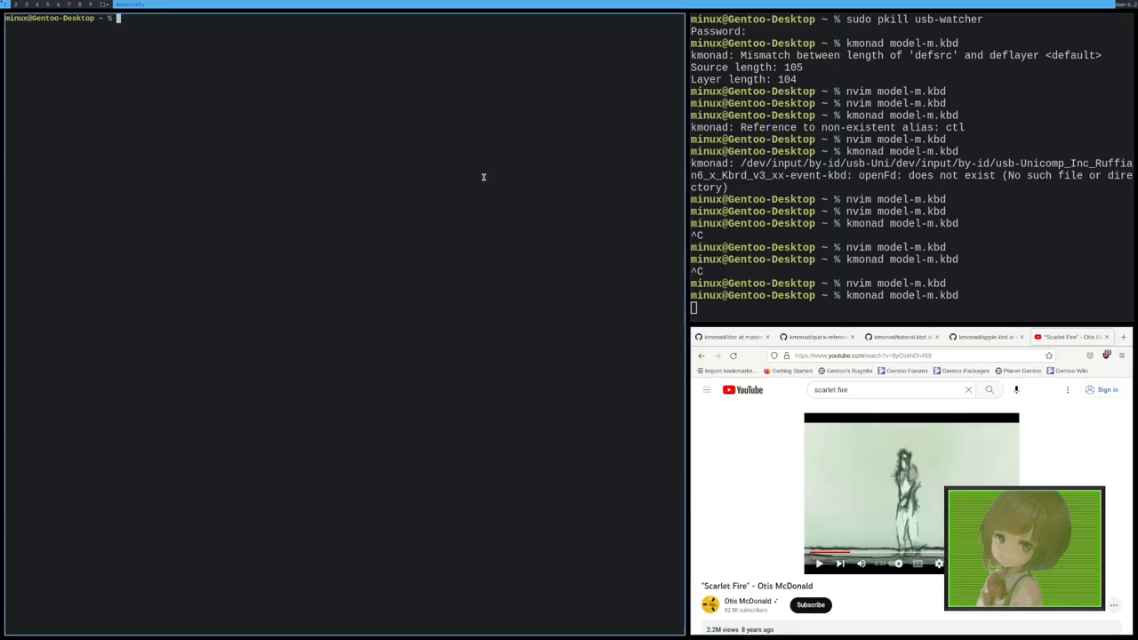
pyautogui.click(816, 338)
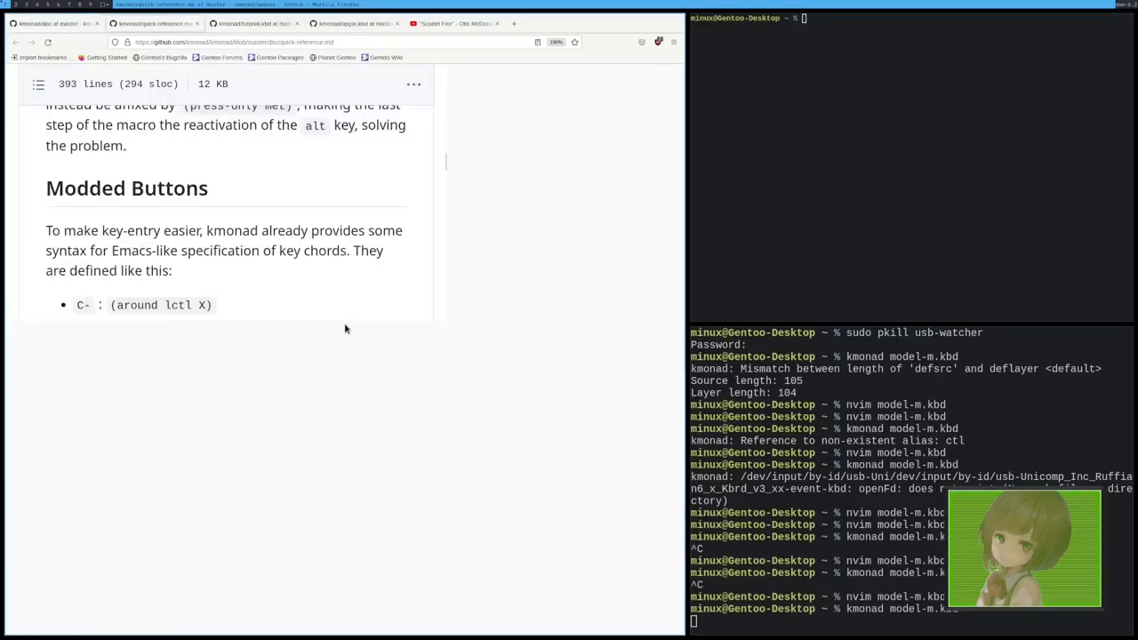
# Step: Reach the FAQ's Uinput permissions answer and select the modprobe uinput command line
pyautogui.scroll(-3)
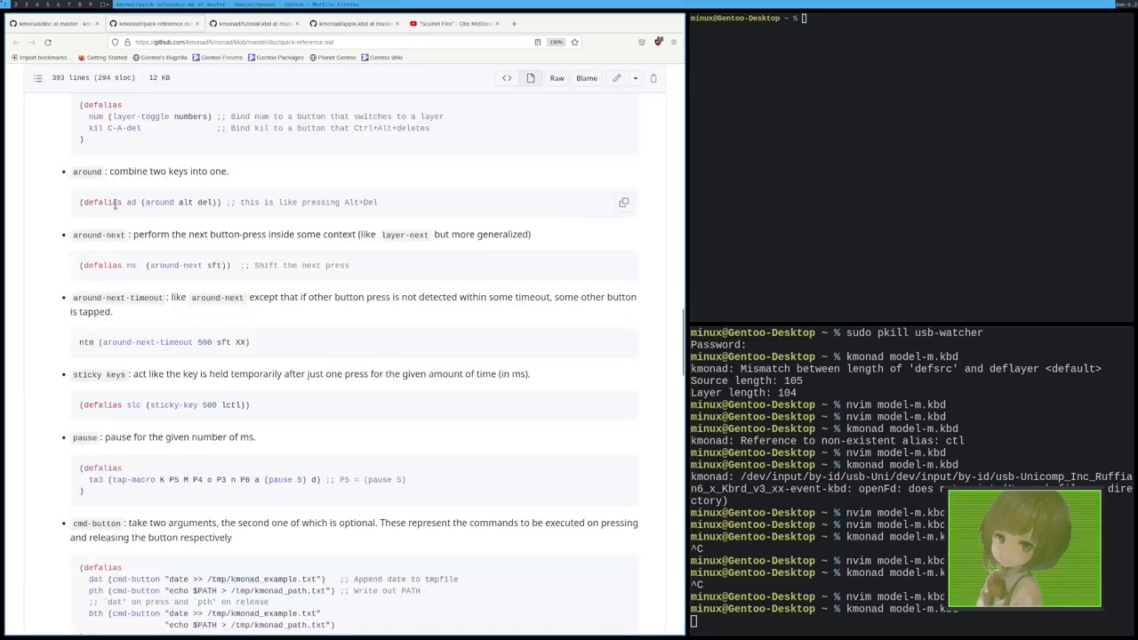
pyautogui.moveTo(144, 193)
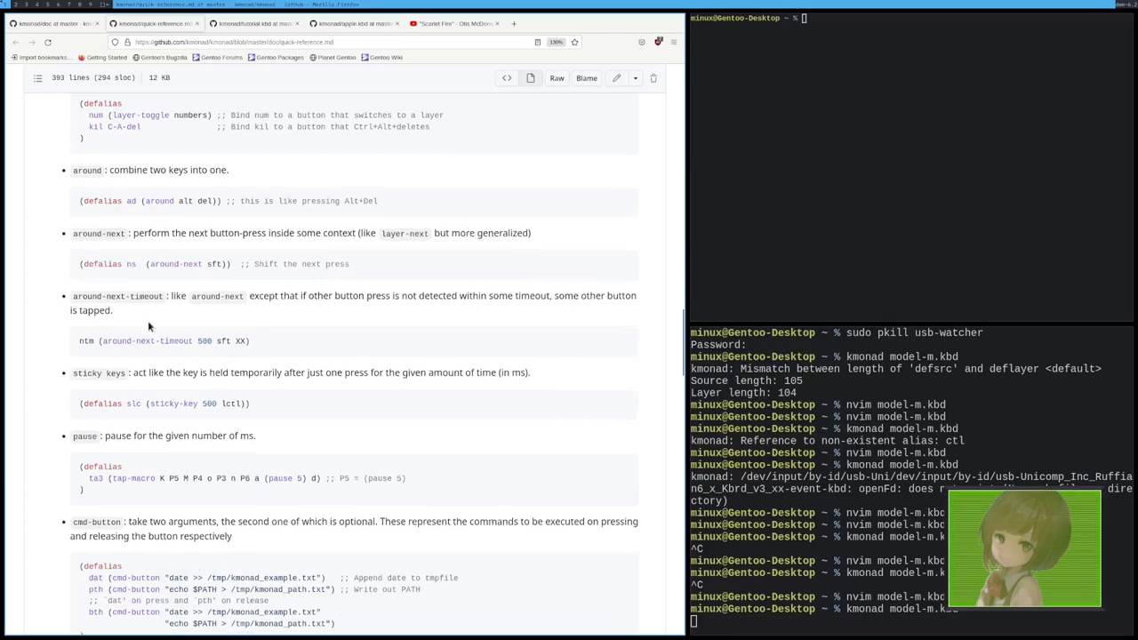
pyautogui.scroll(-3)
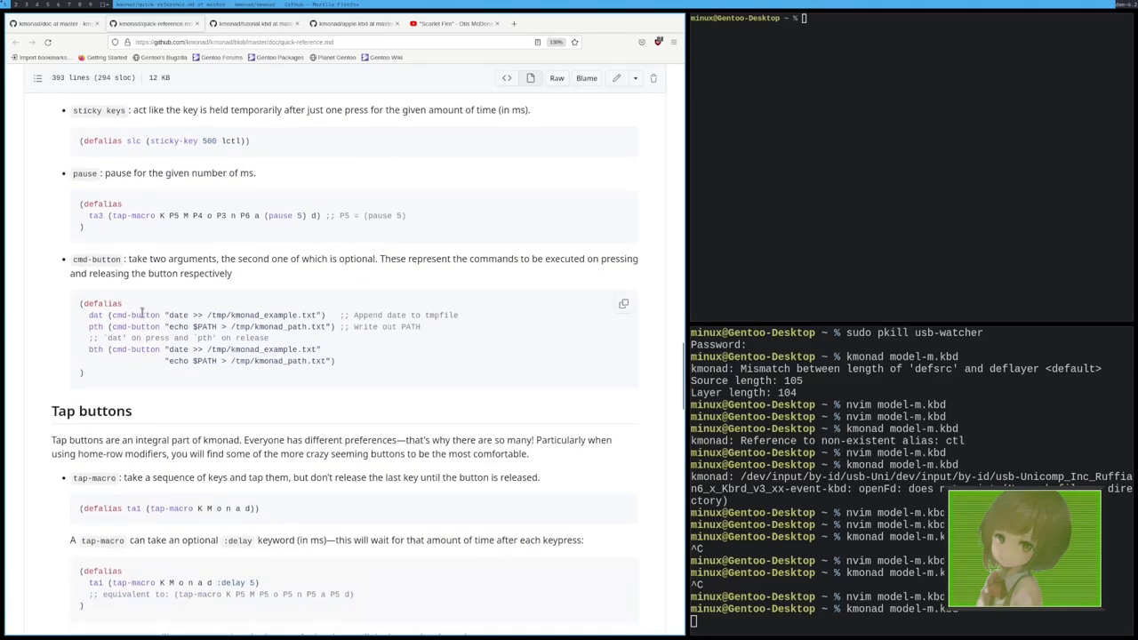
pyautogui.scroll(-3)
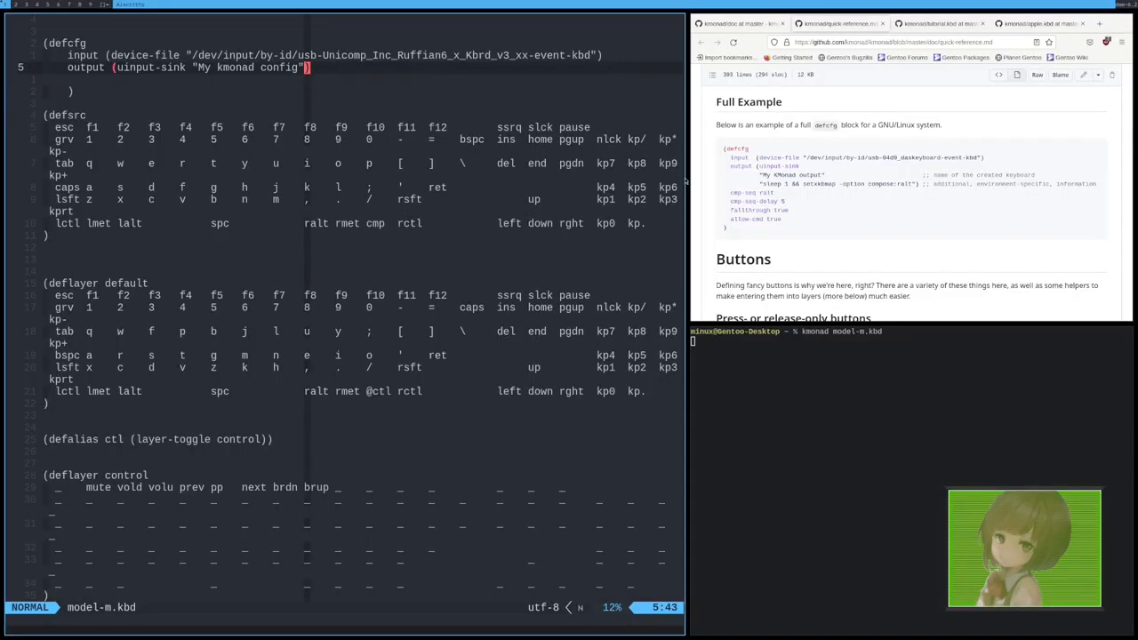
pyautogui.scroll(-3)
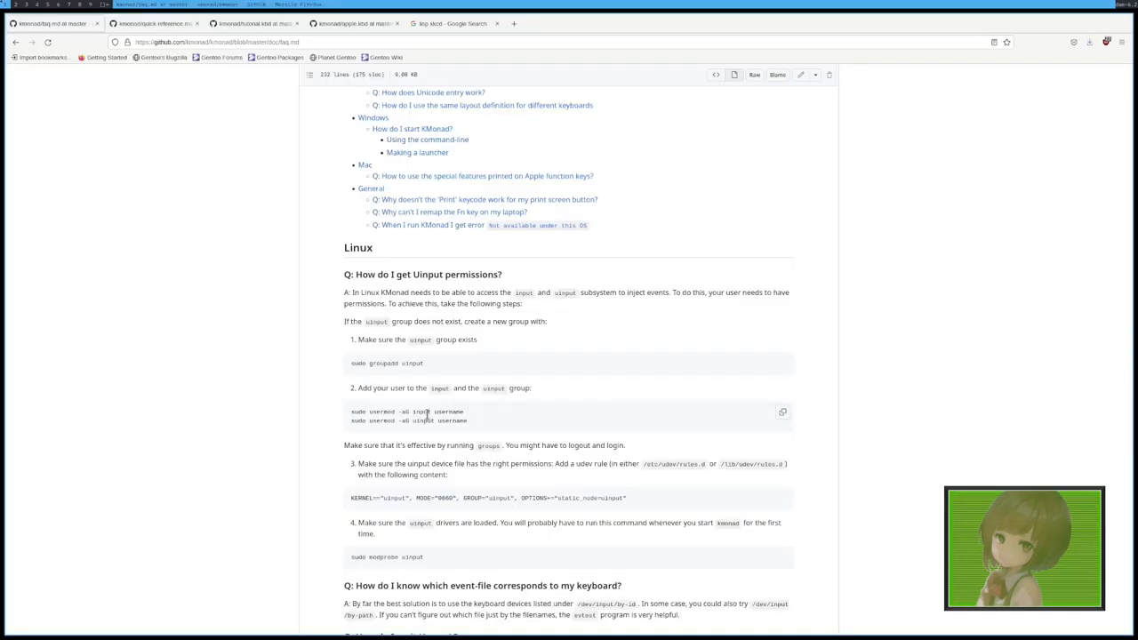
pyautogui.scroll(-3)
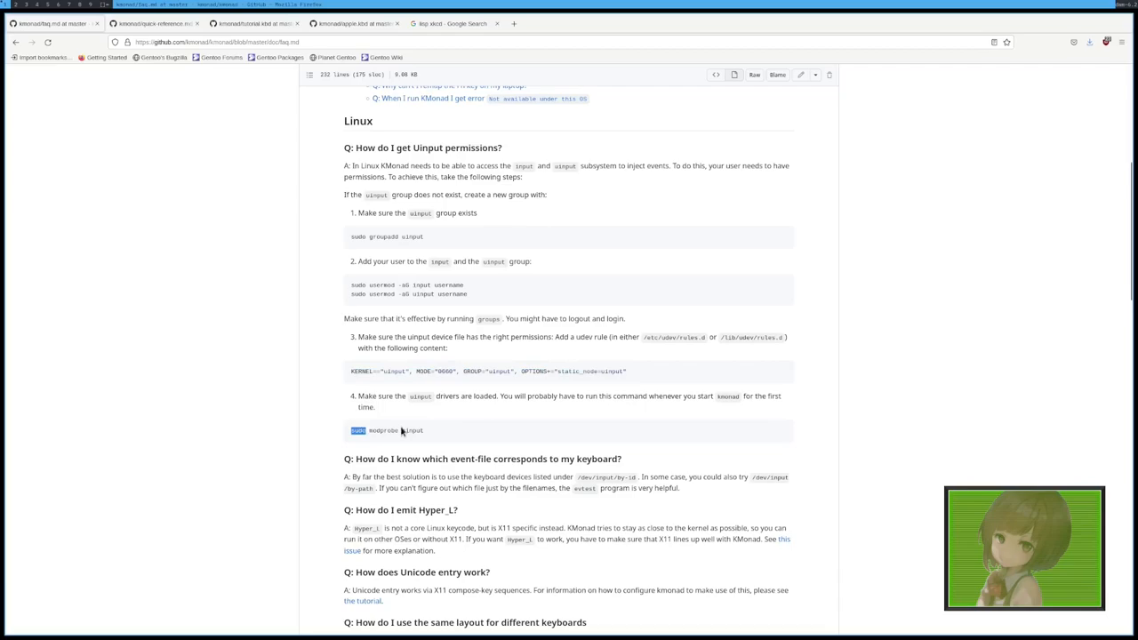
pyautogui.tripleClick(387, 430)
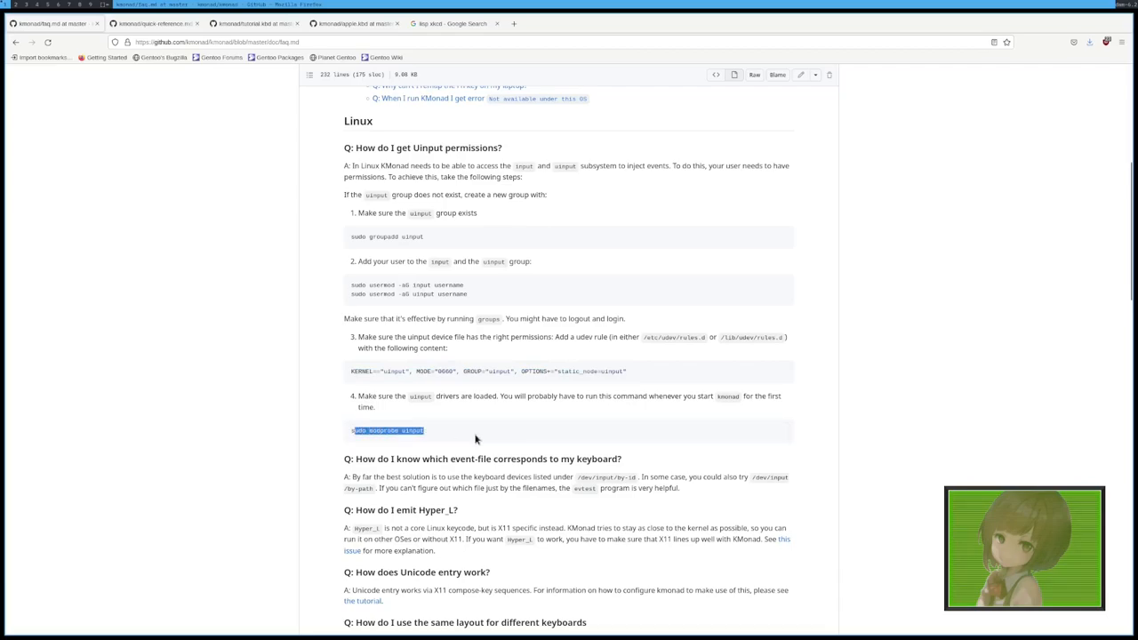